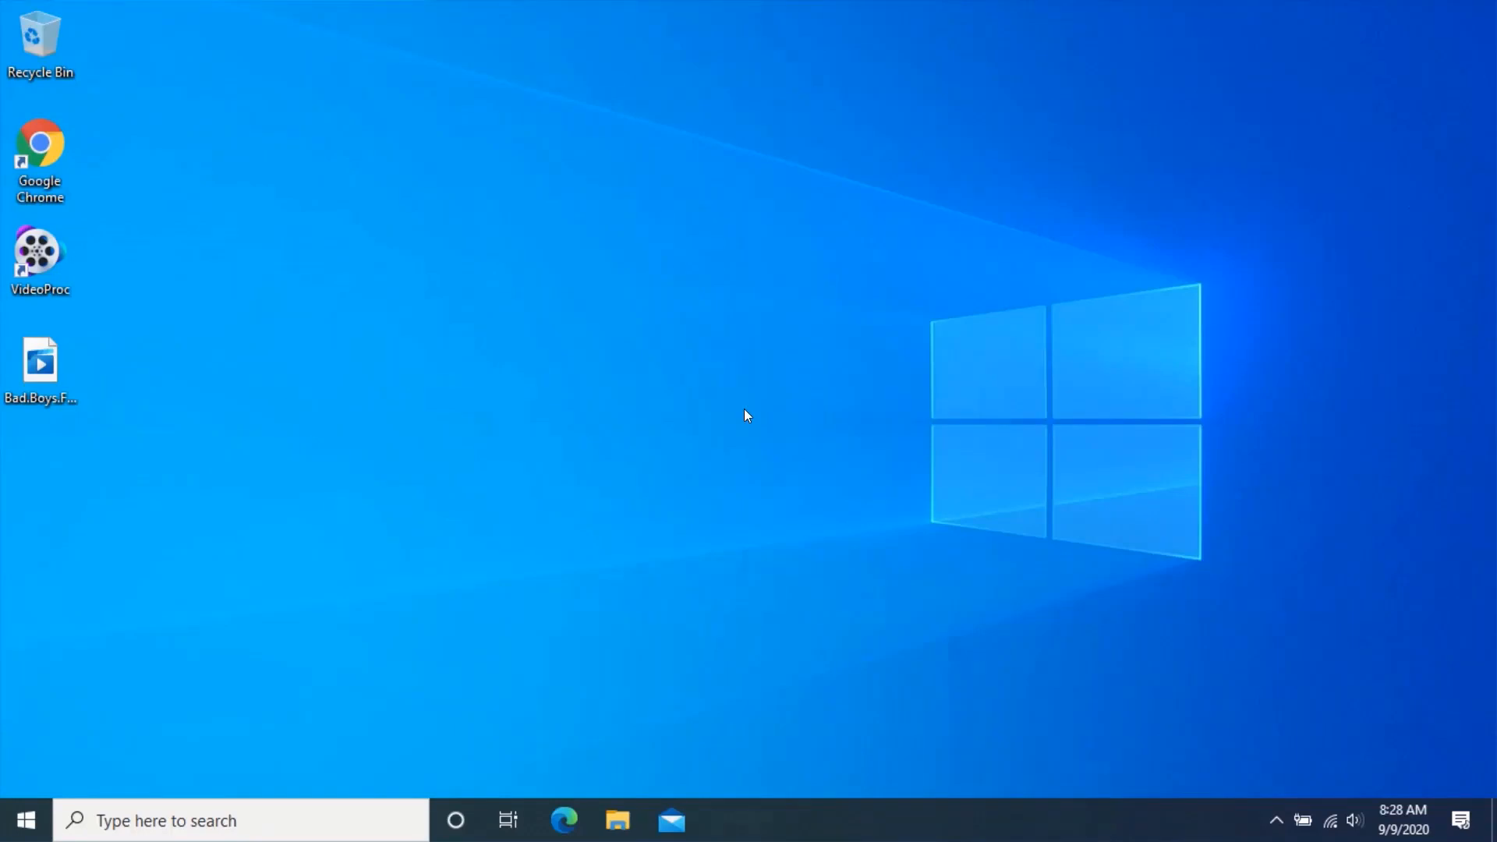
Launch VideoProc from its desktop shortcut to reach the Video/DVD/Downloader/Recorder start screen
double_click(39, 250)
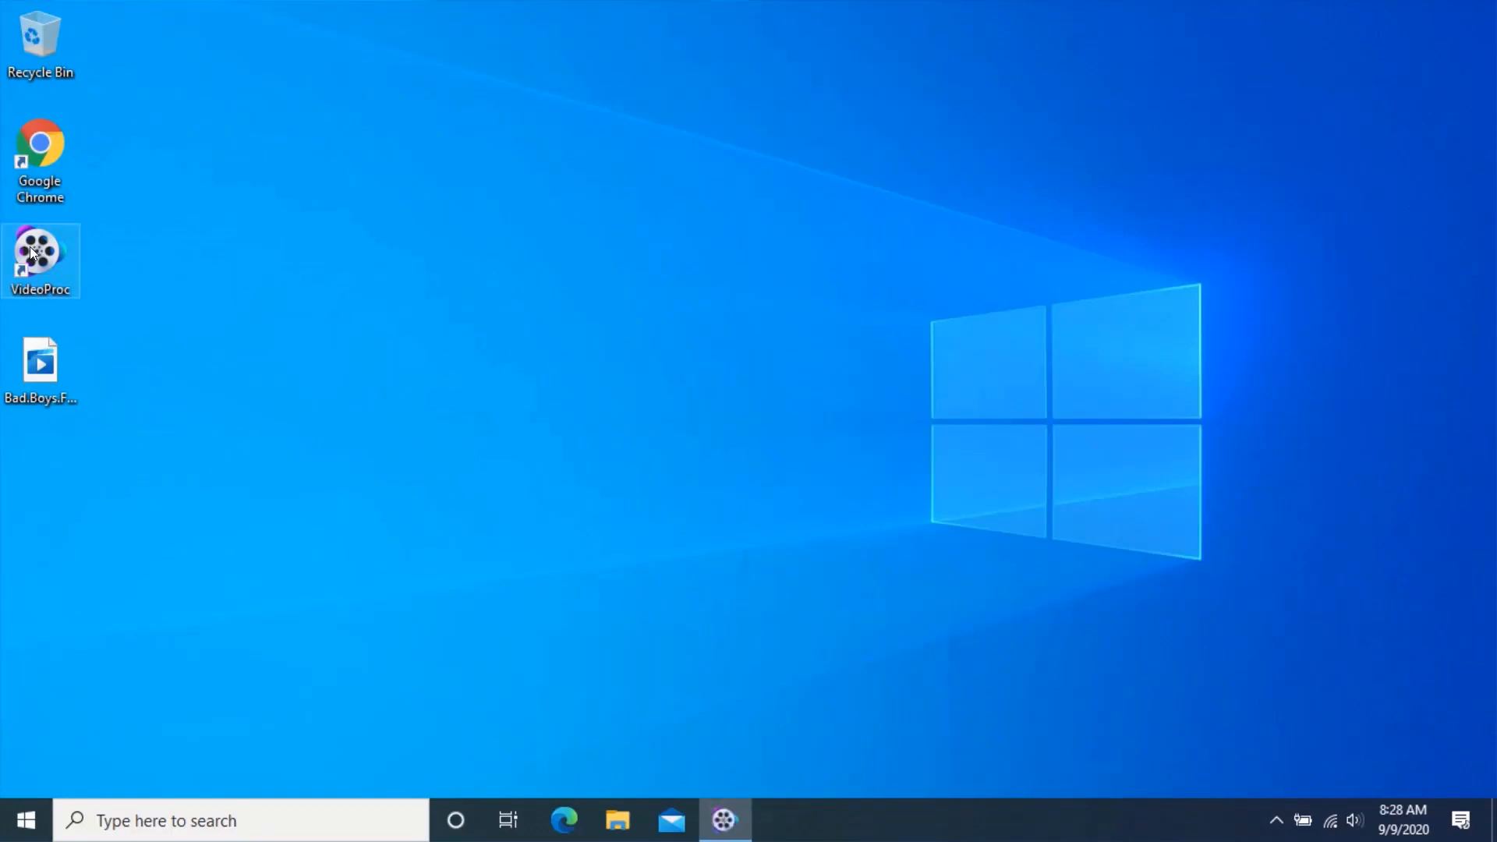
double_click(40, 250)
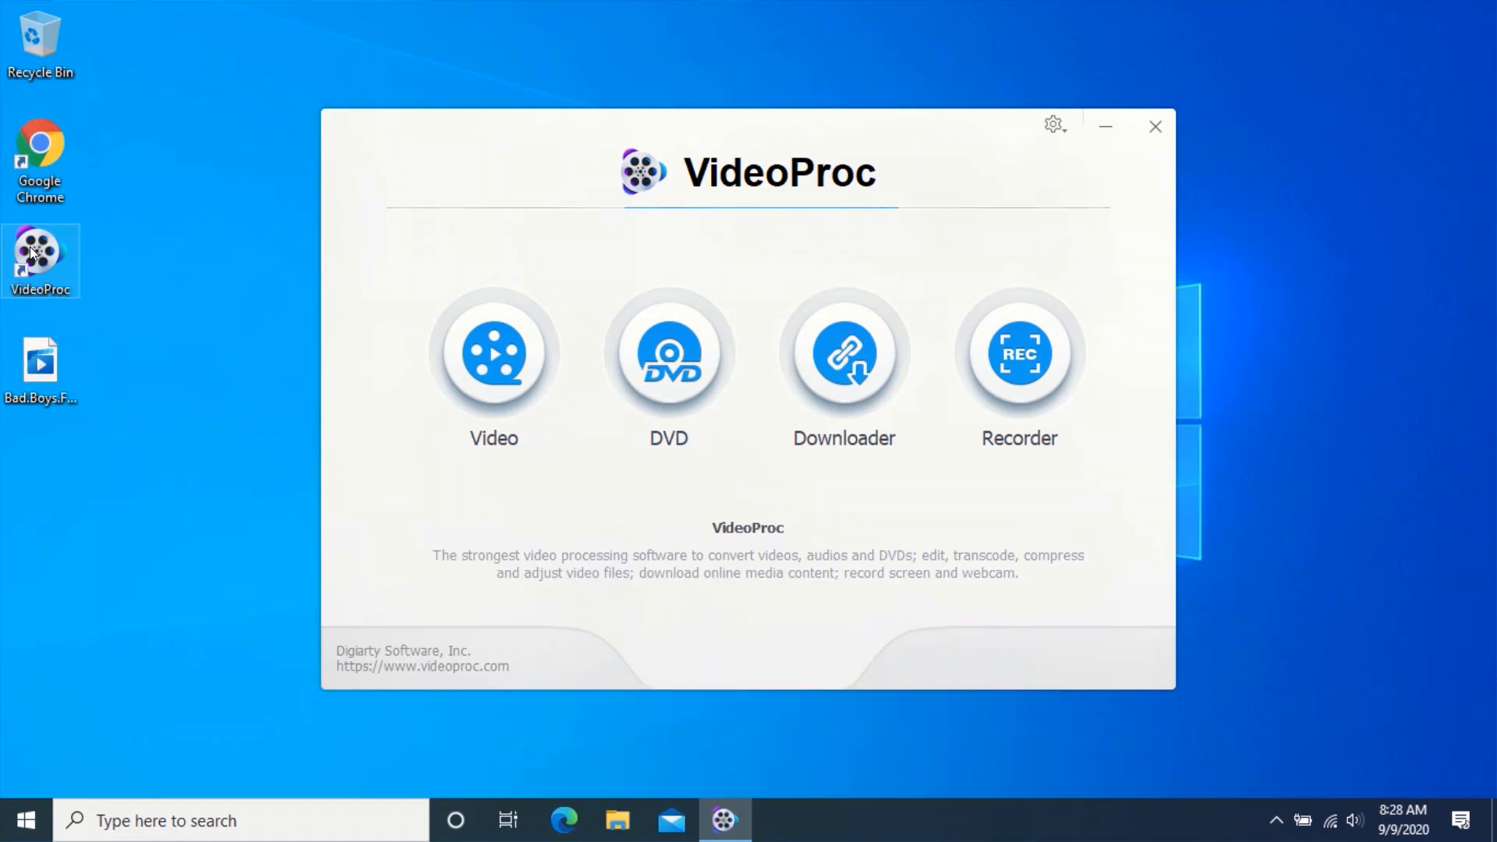
mouse_move(493, 356)
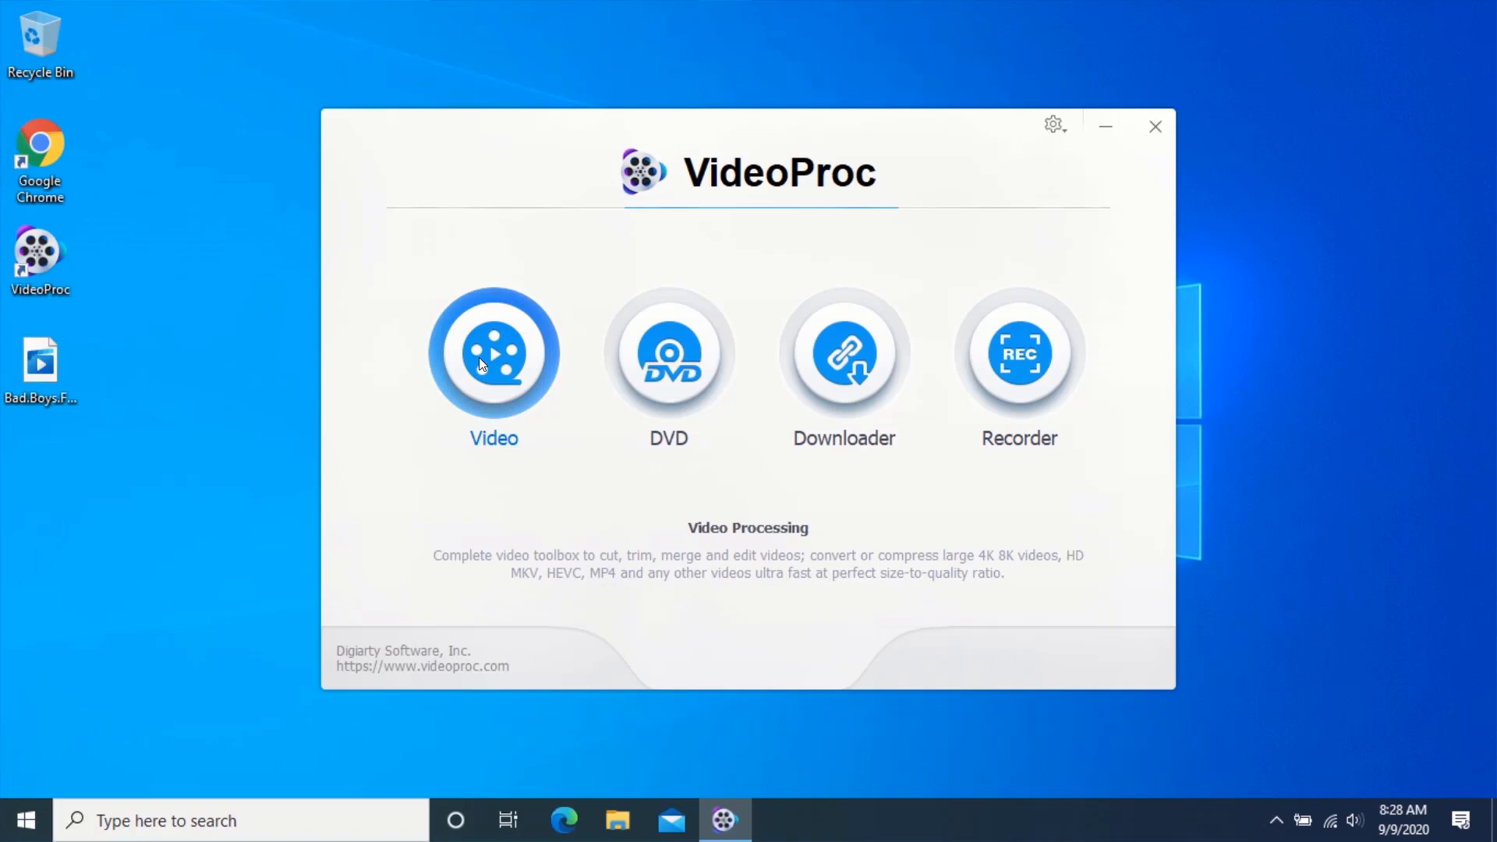
Open the Video workspace and choose Export Subtitle from the Toolbox tools
left_click(492, 353)
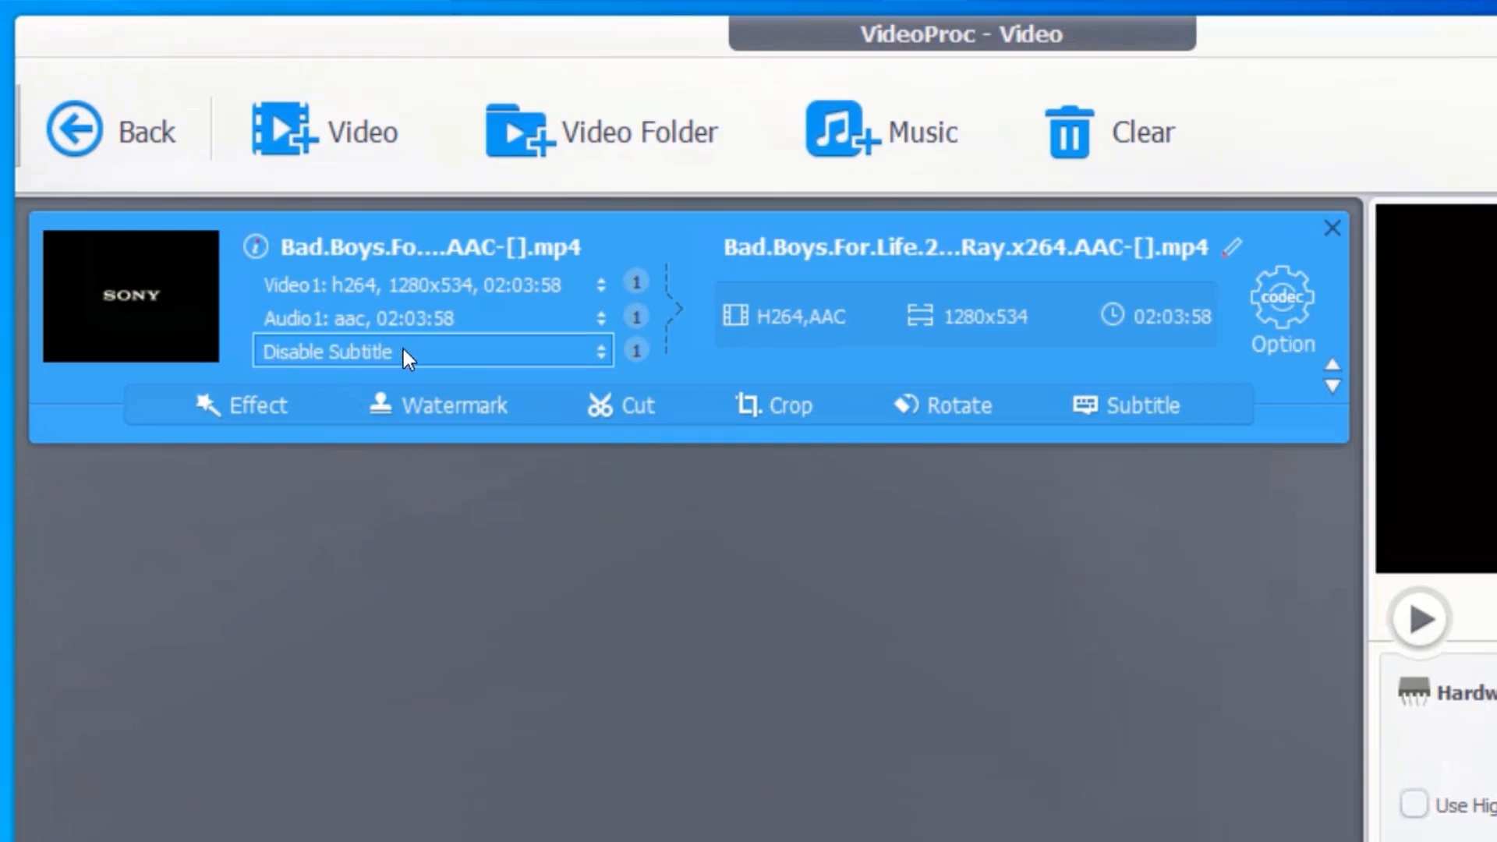
mouse_move(317, 366)
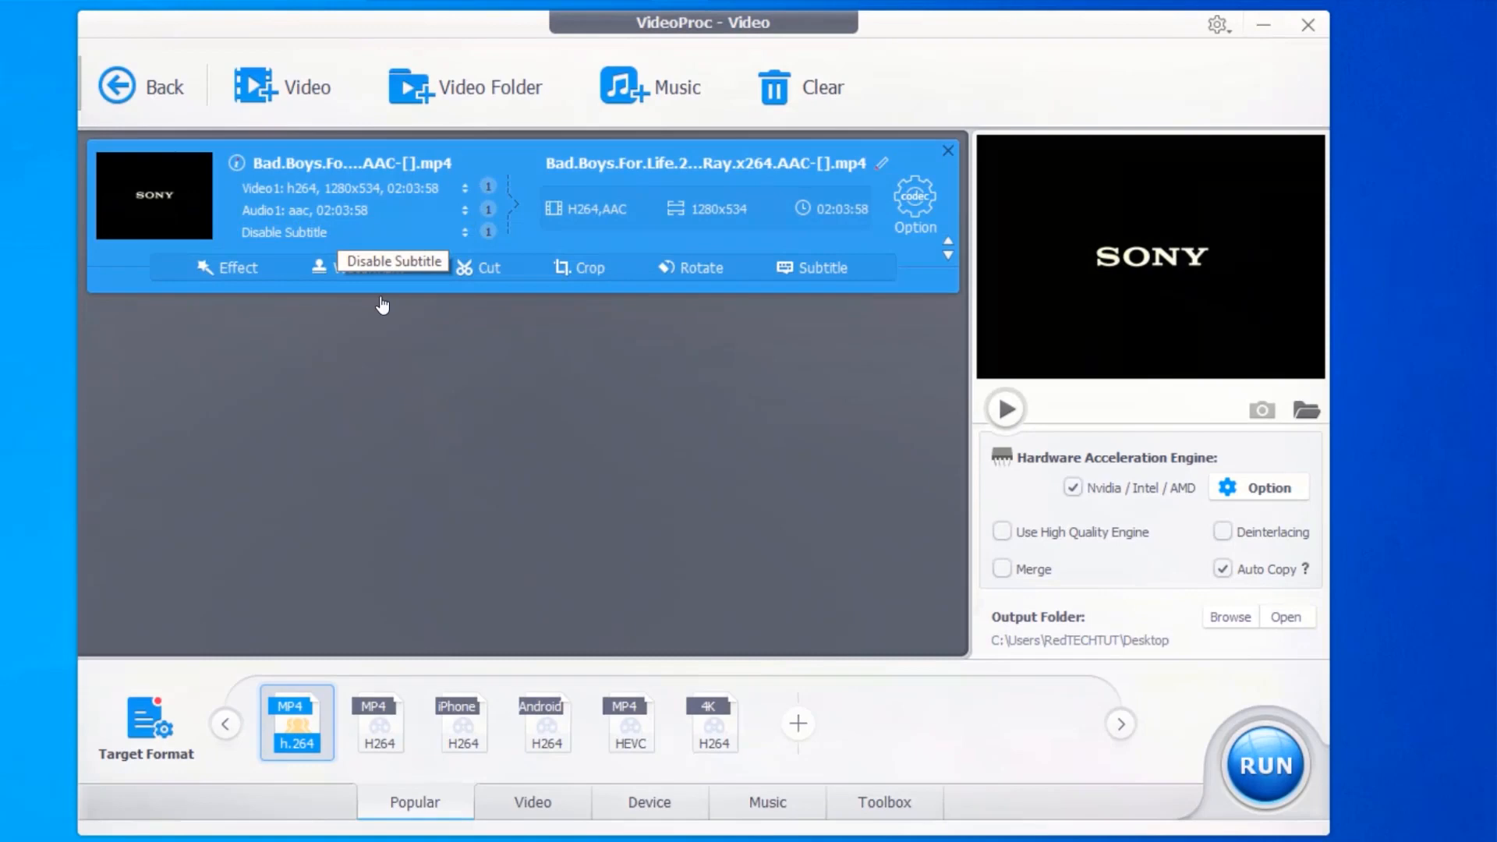
left_click(884, 802)
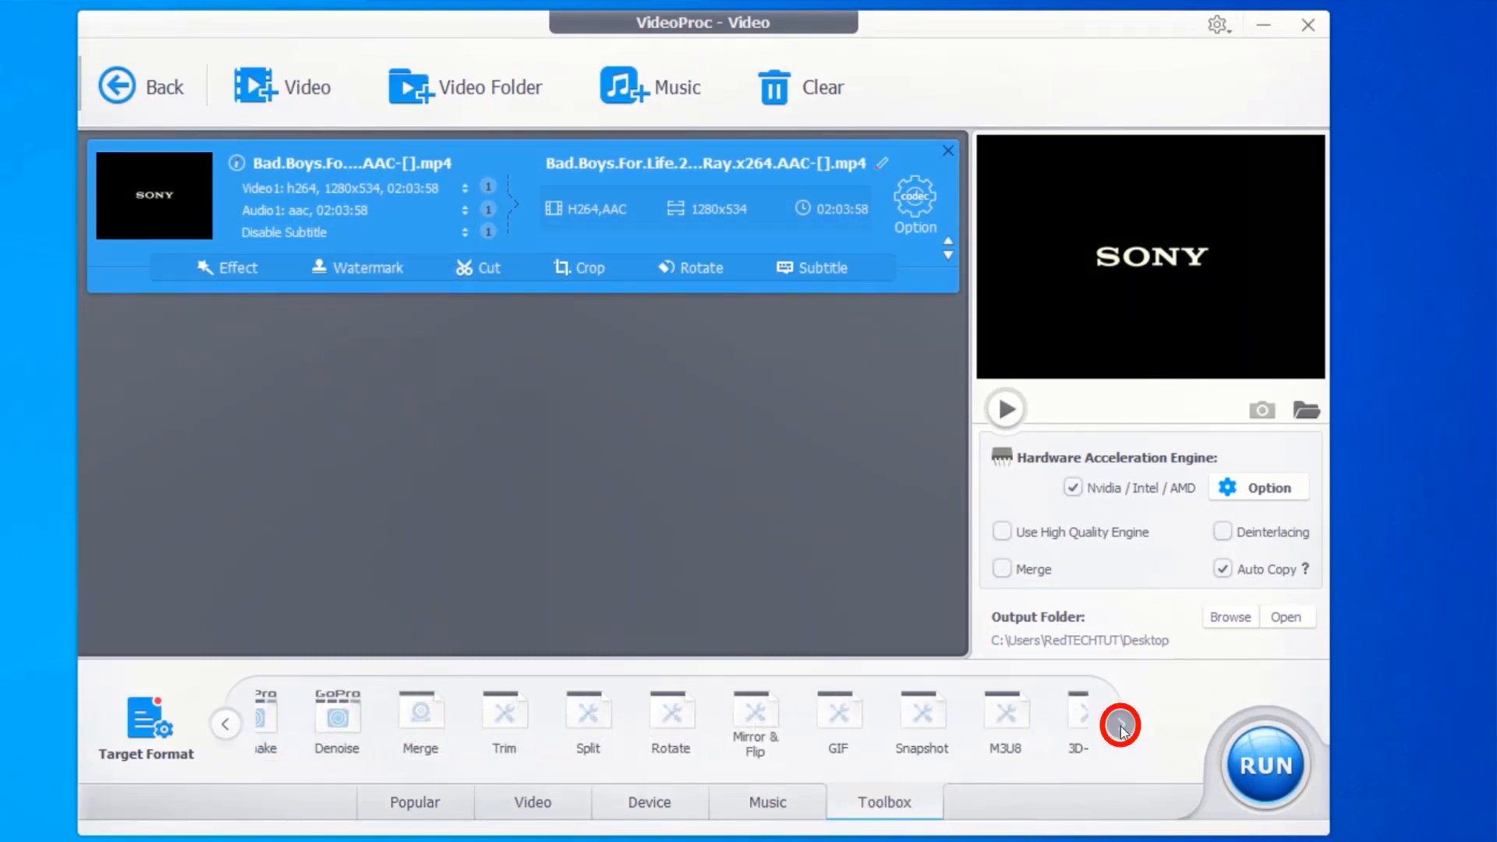
left_click(1120, 723)
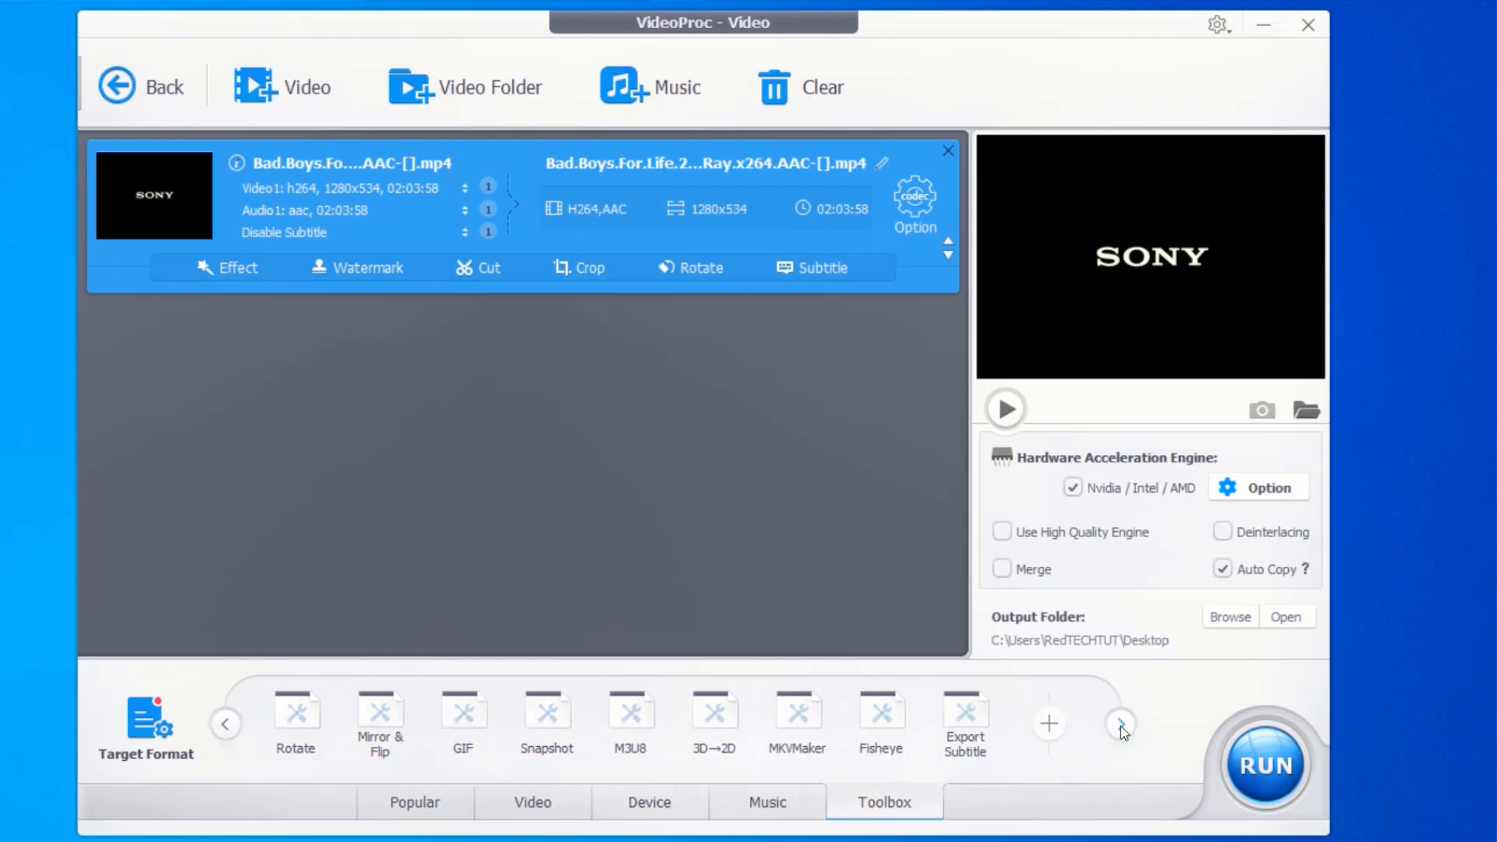
left_click(965, 722)
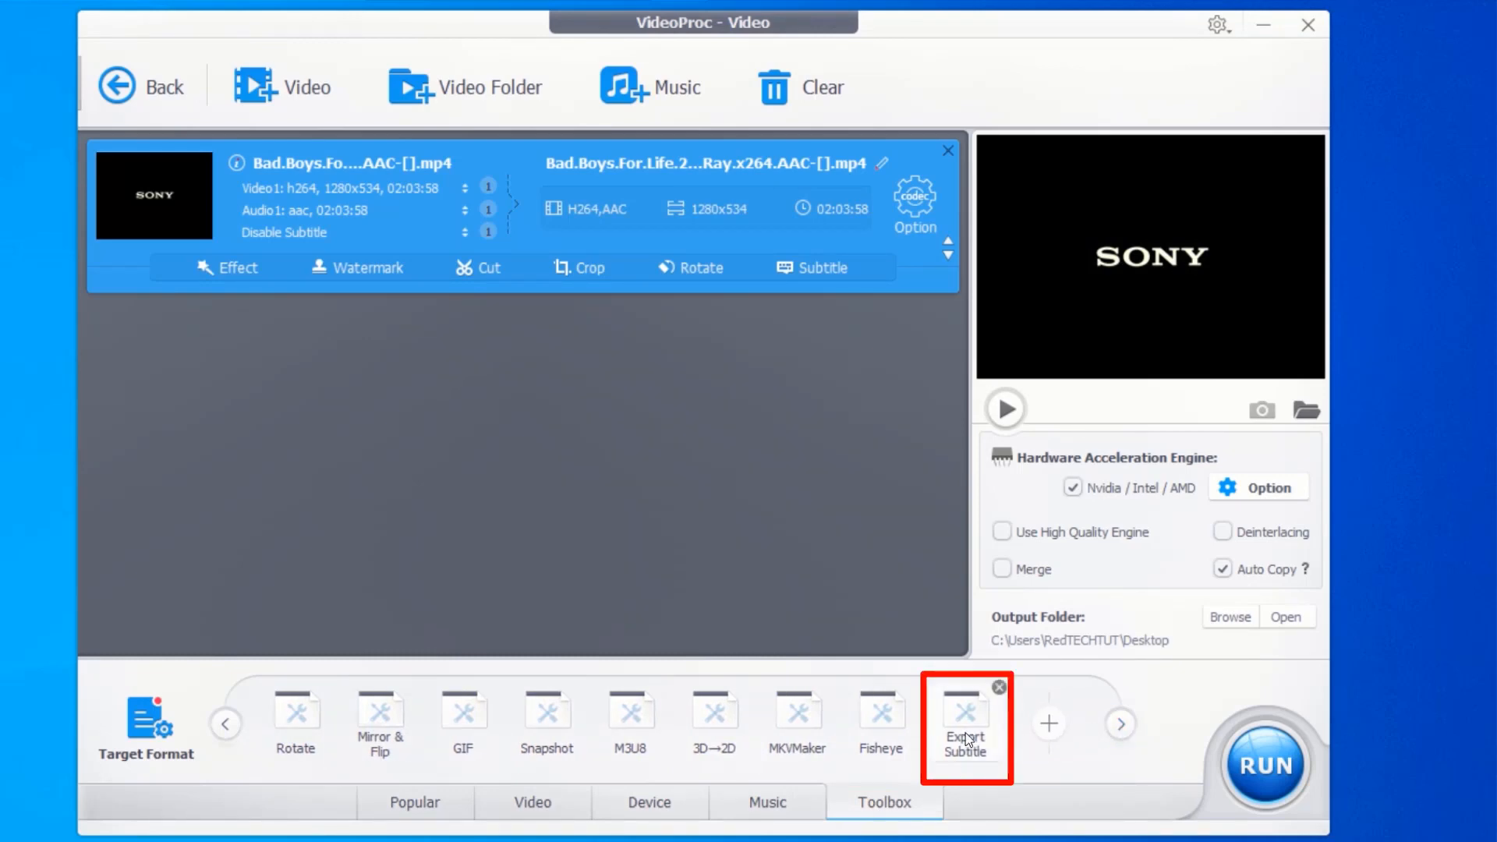
left_click(964, 722)
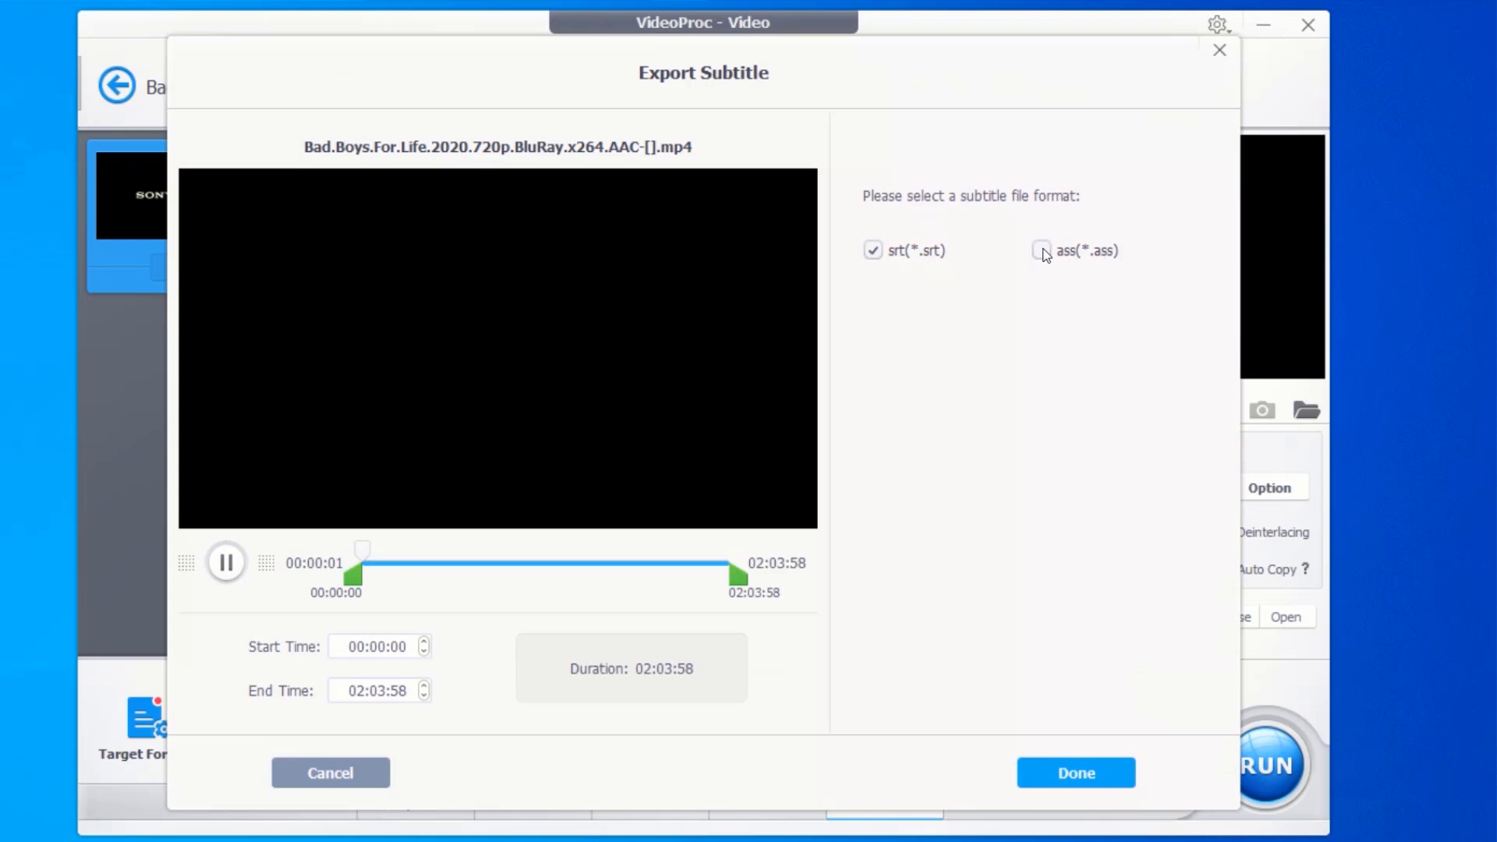
Keep srt as the subtitle export format and set the output folder to Desktop
left_click(871, 251)
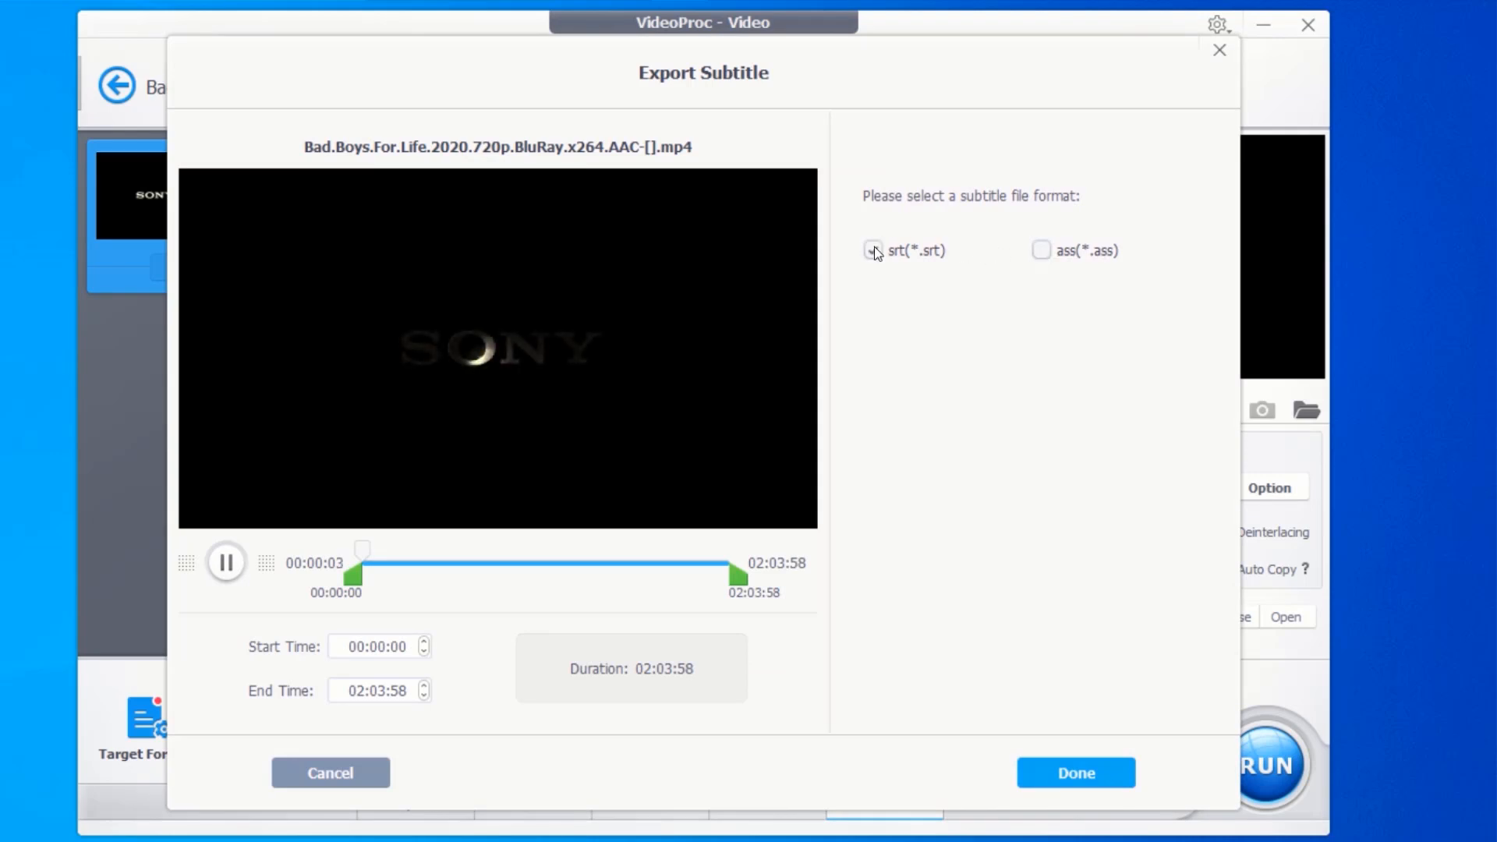
left_click(1075, 773)
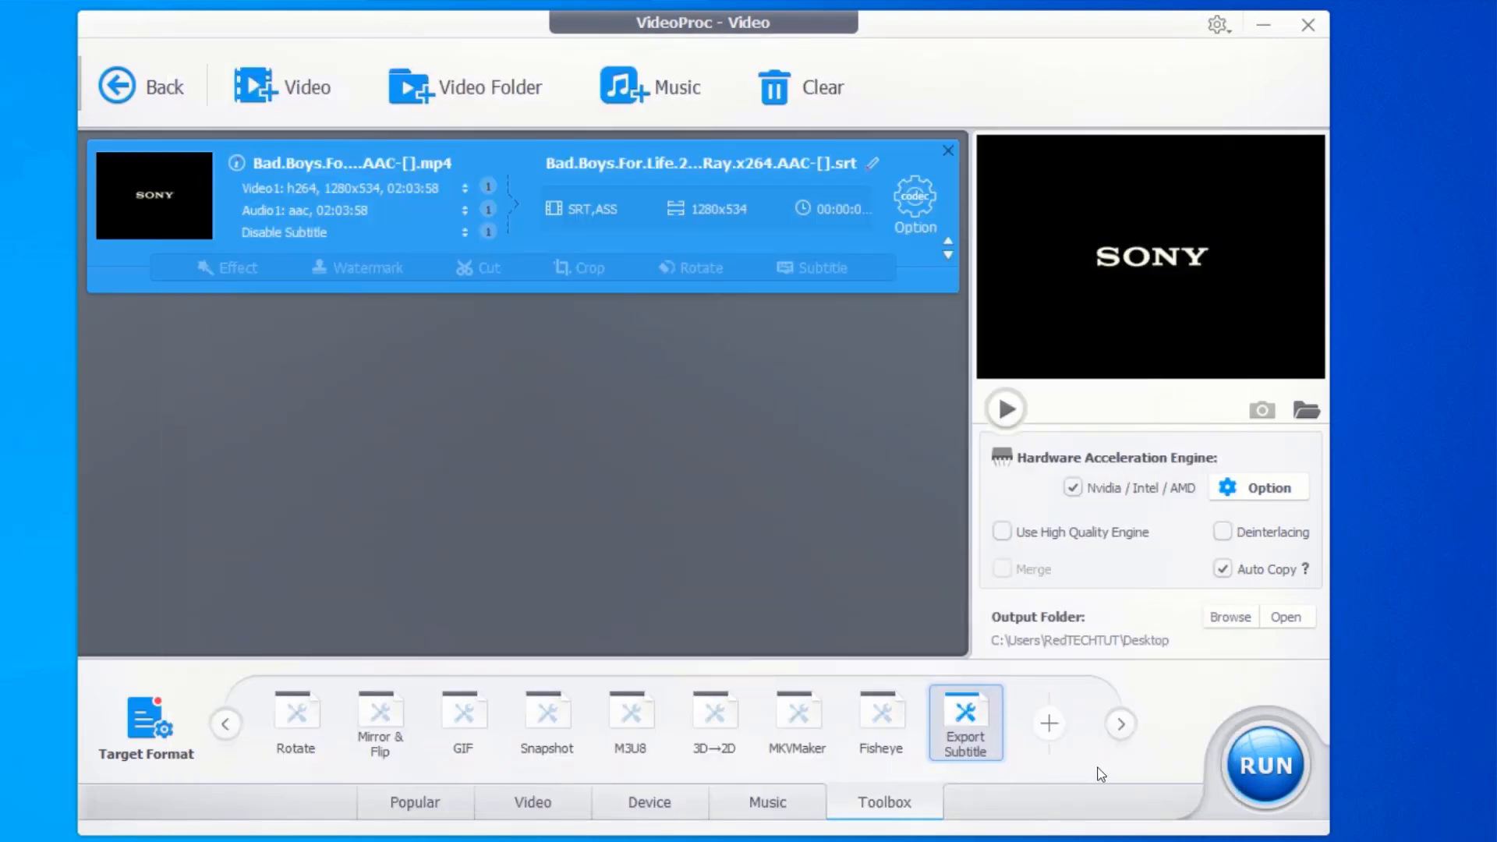
mouse_move(1097, 771)
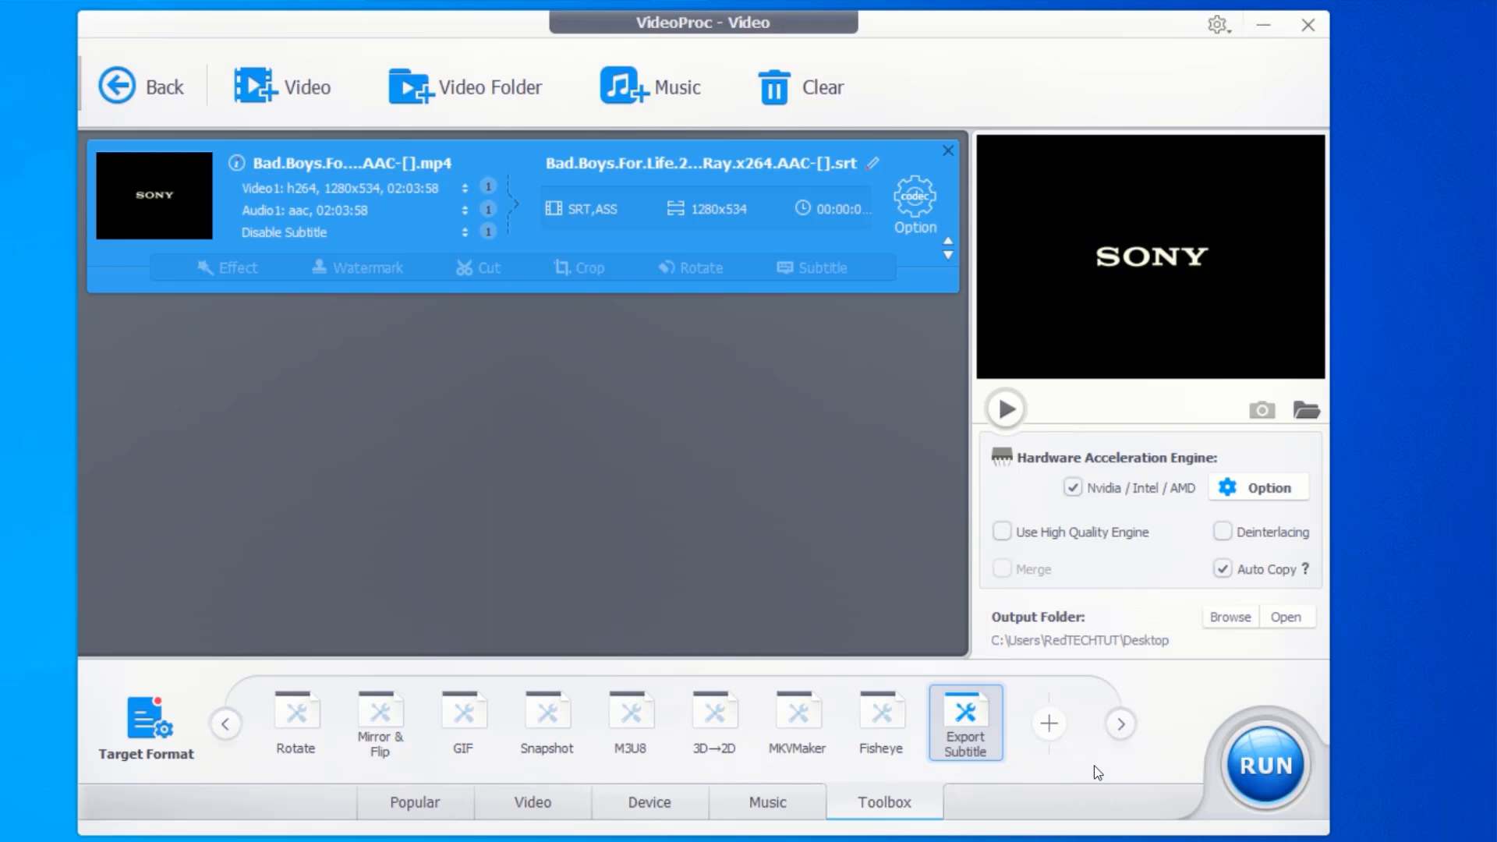
left_click(1229, 617)
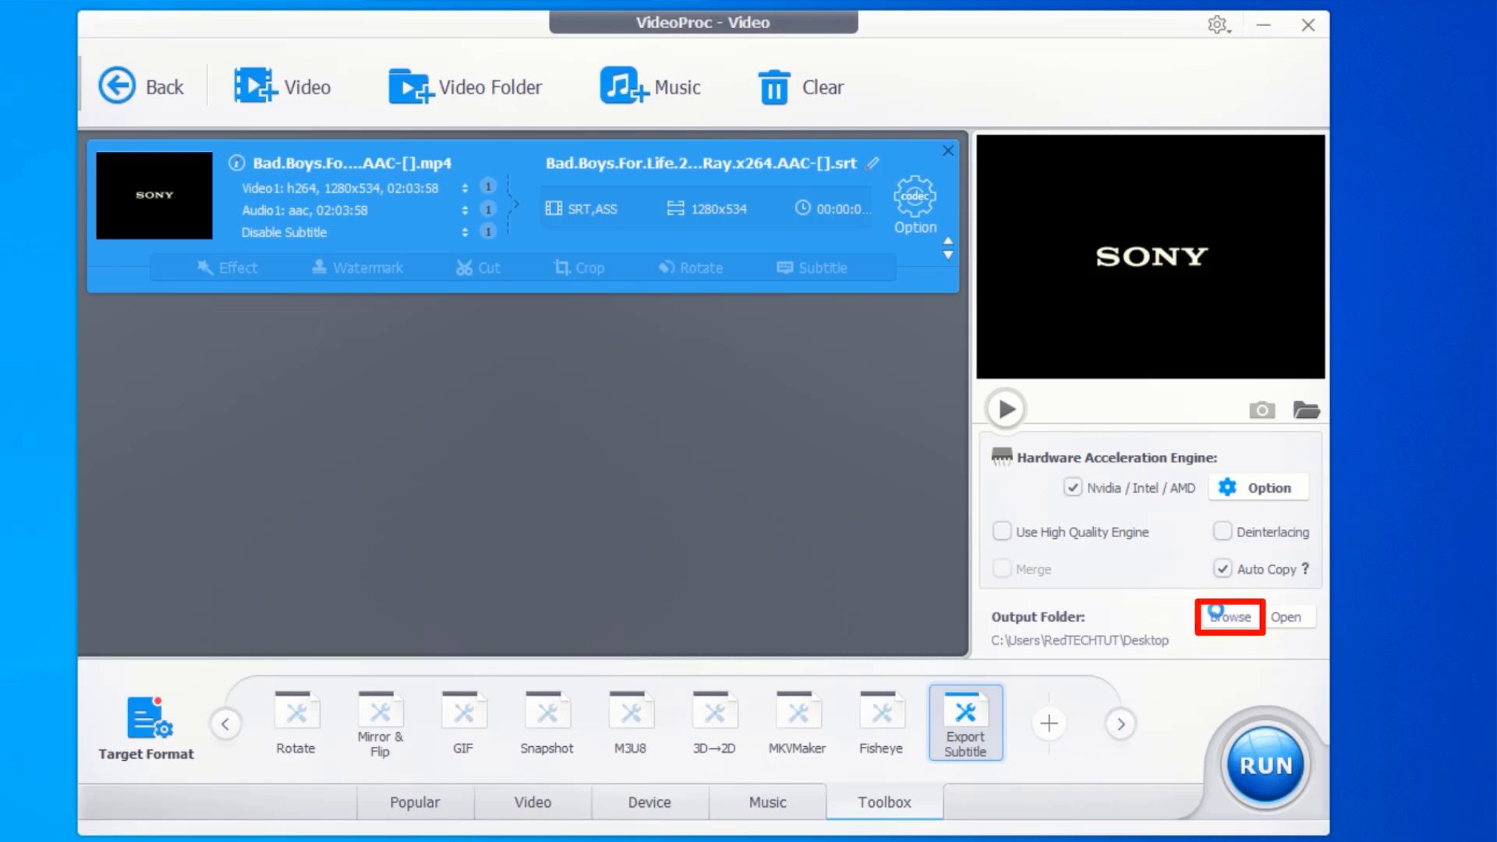
left_click(1229, 616)
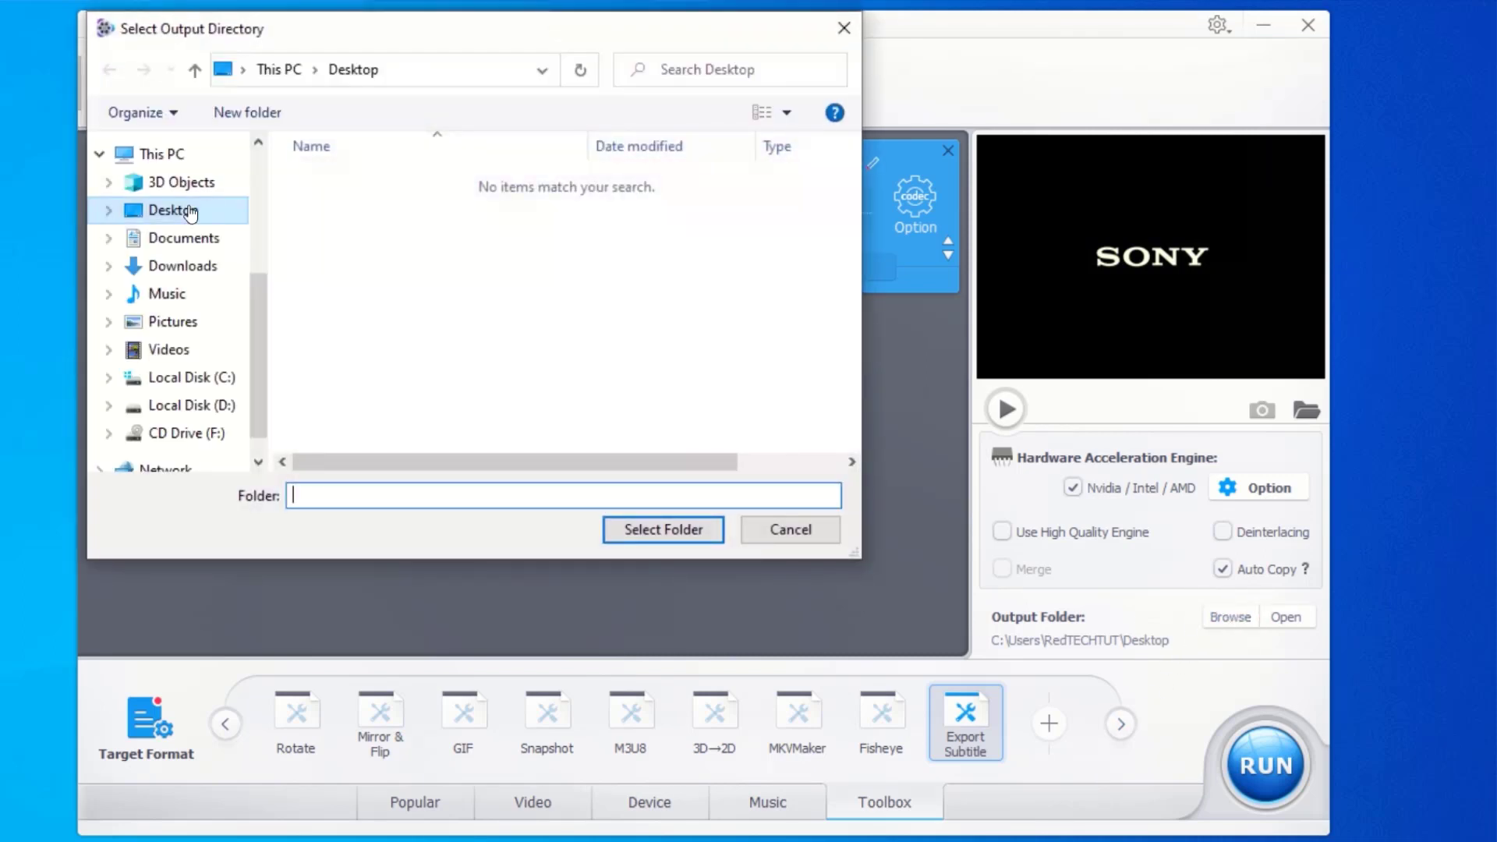
left_click(173, 210)
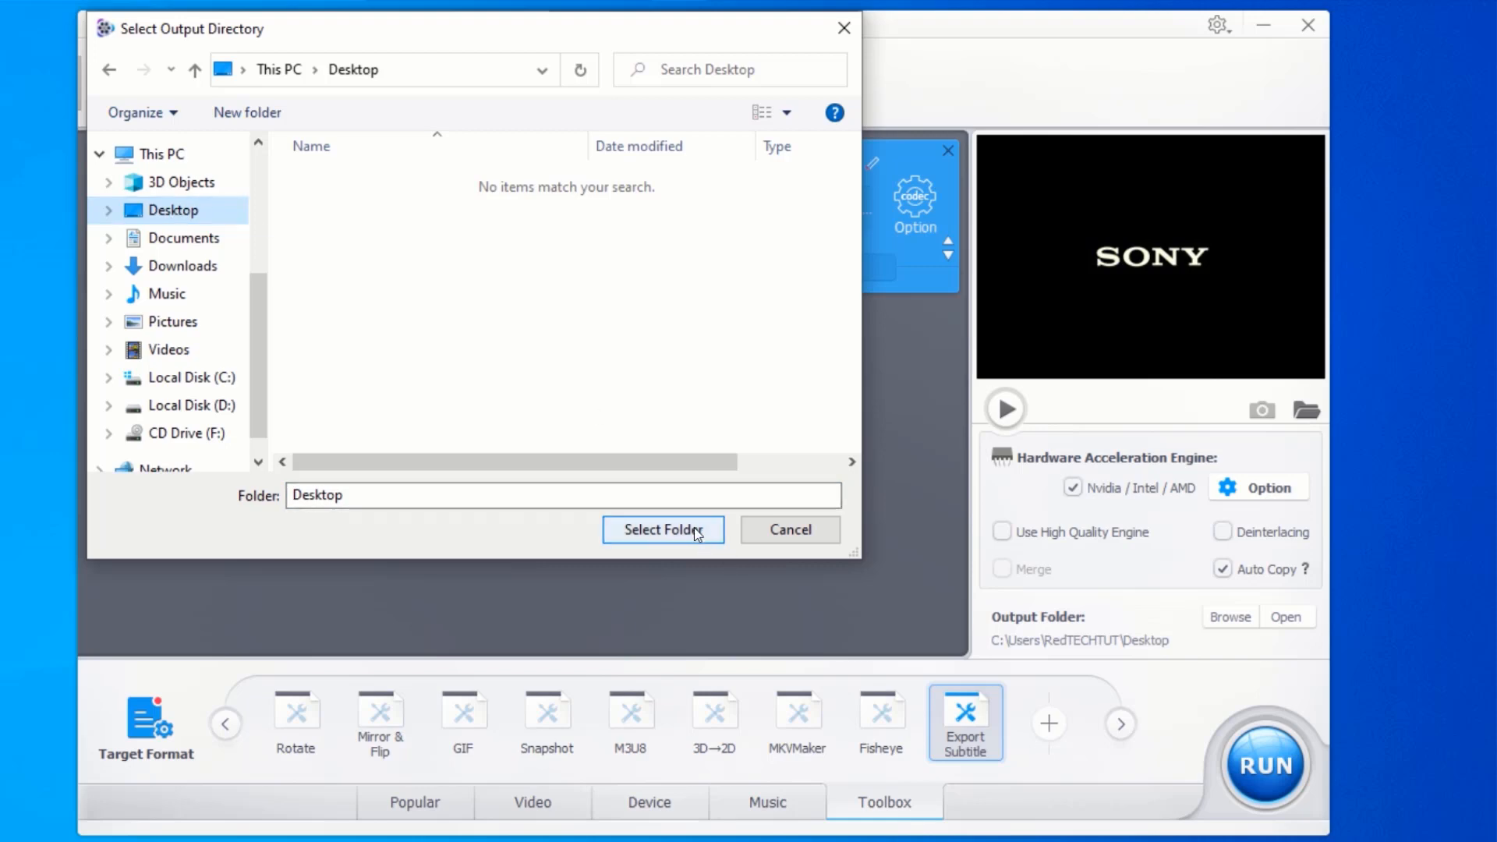
left_click(662, 530)
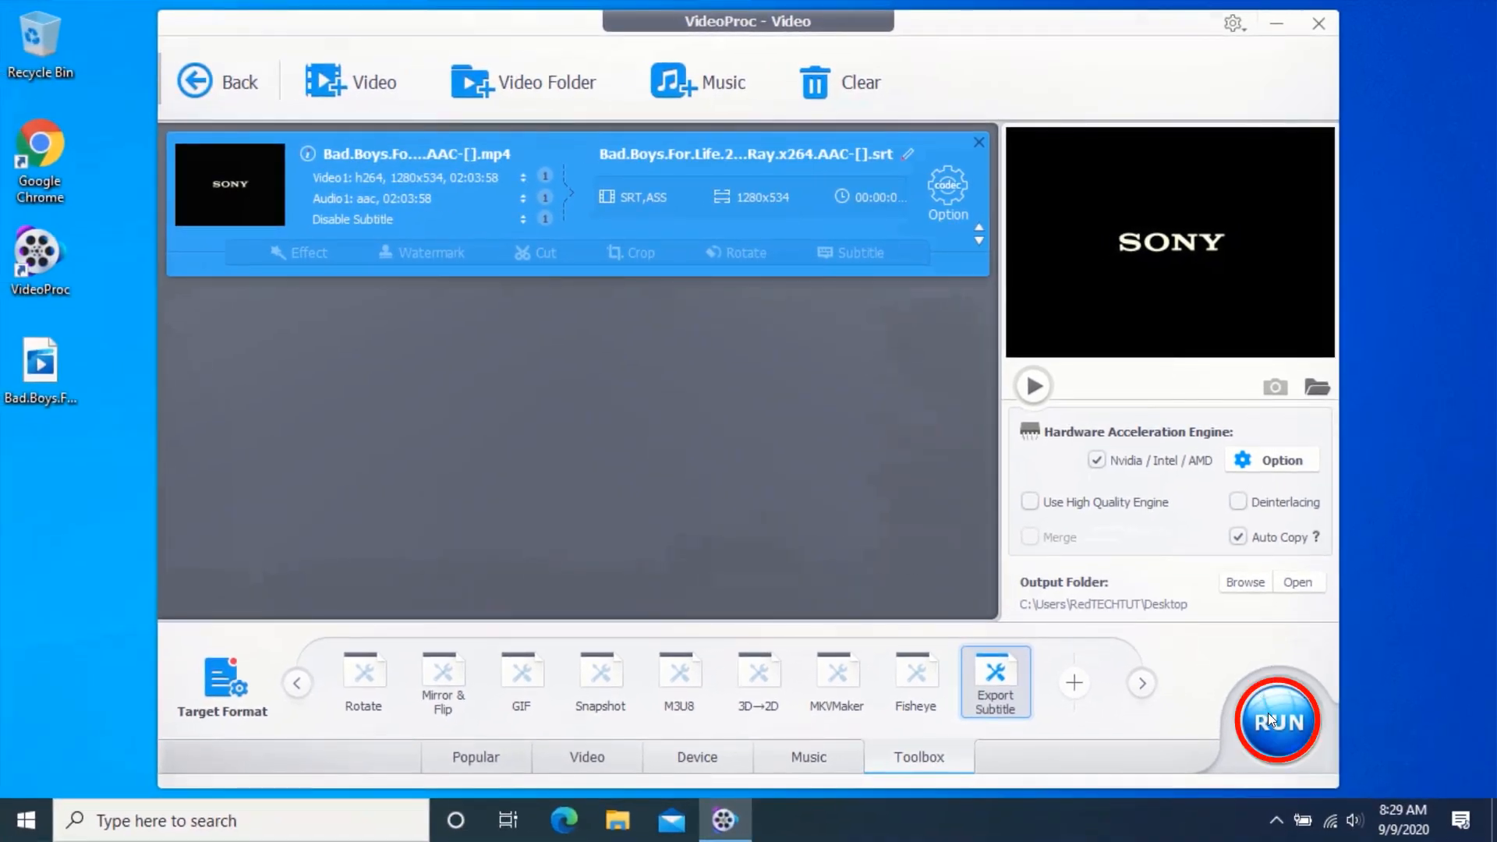
Run the export, verify the SRT file in Explorer, then select it on the desktop
left_click(1278, 720)
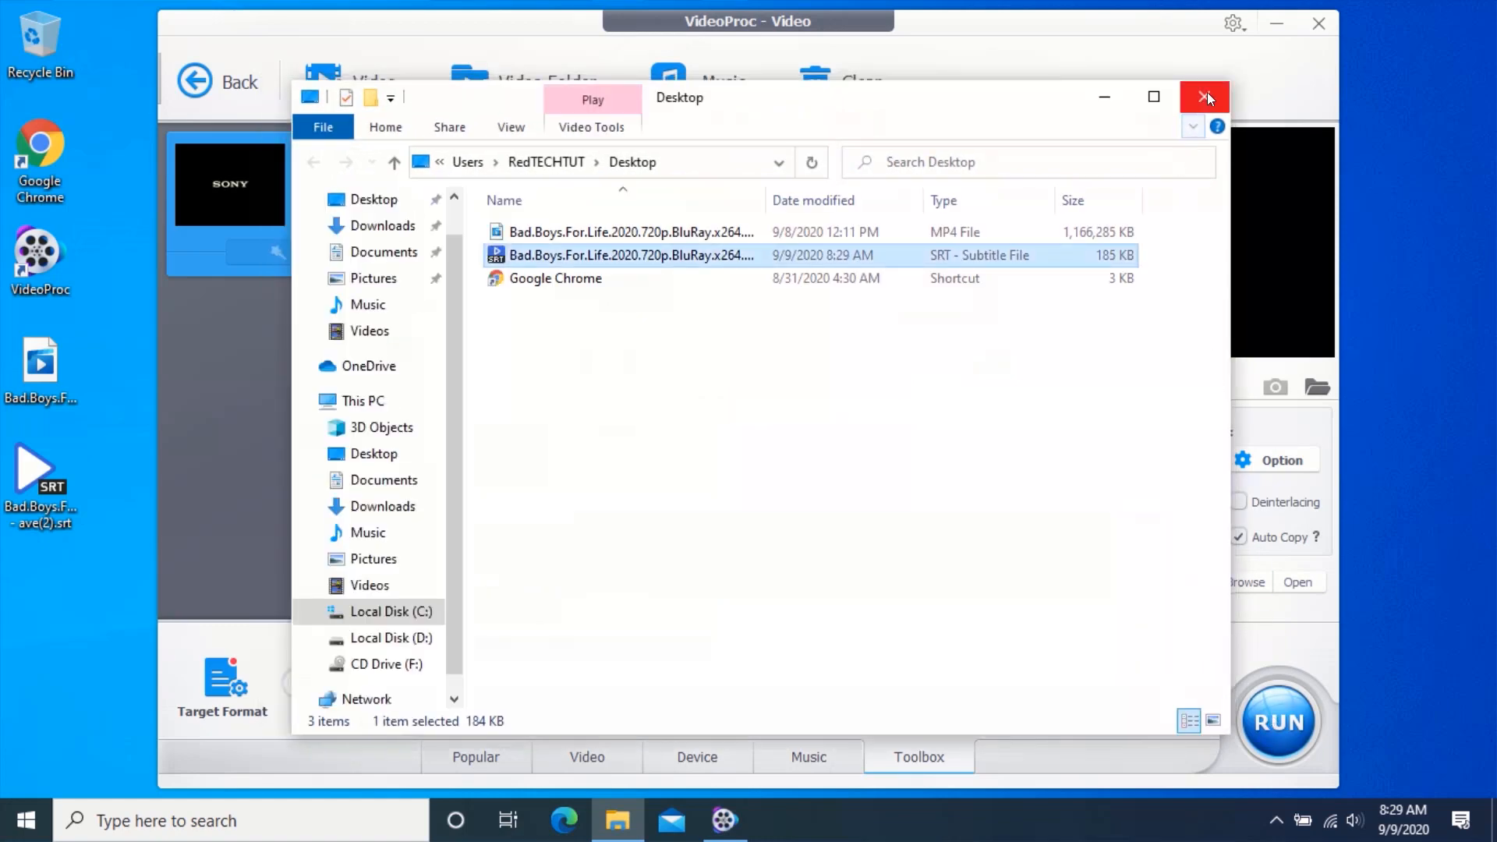
left_click(1205, 97)
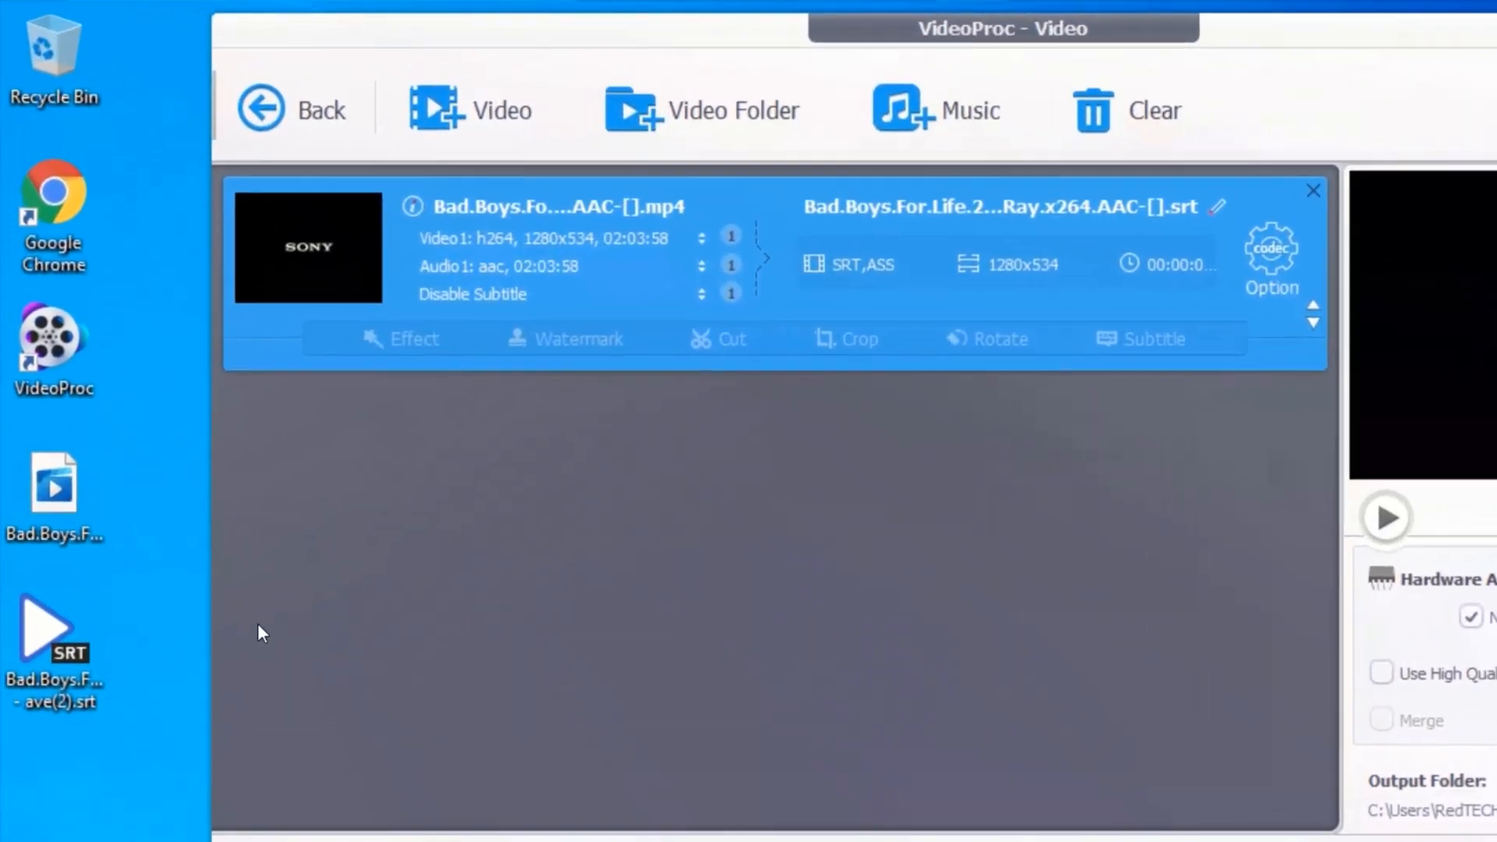
left_click(55, 650)
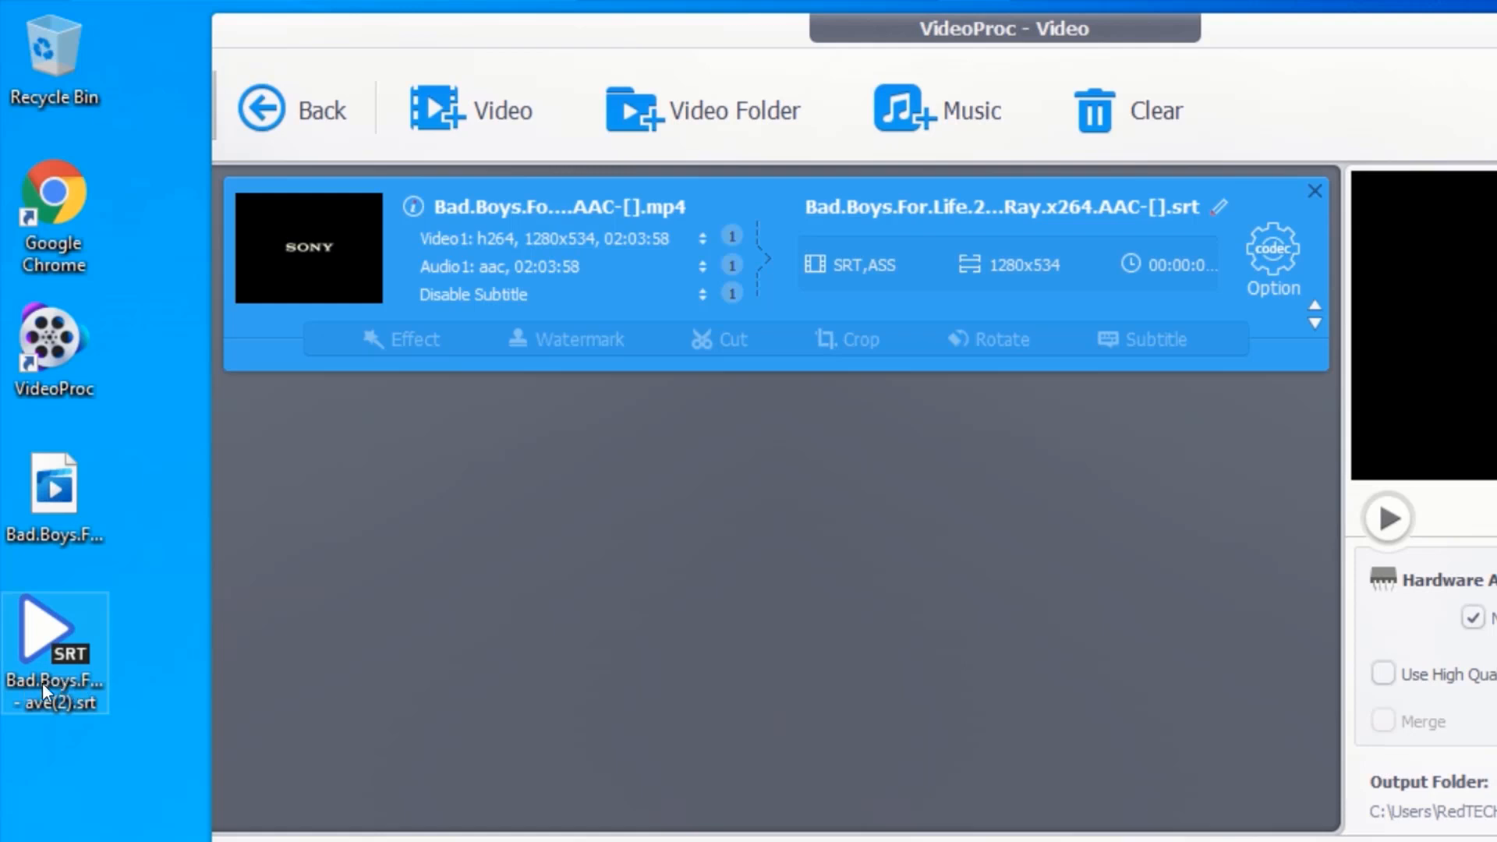
mouse_move(78, 683)
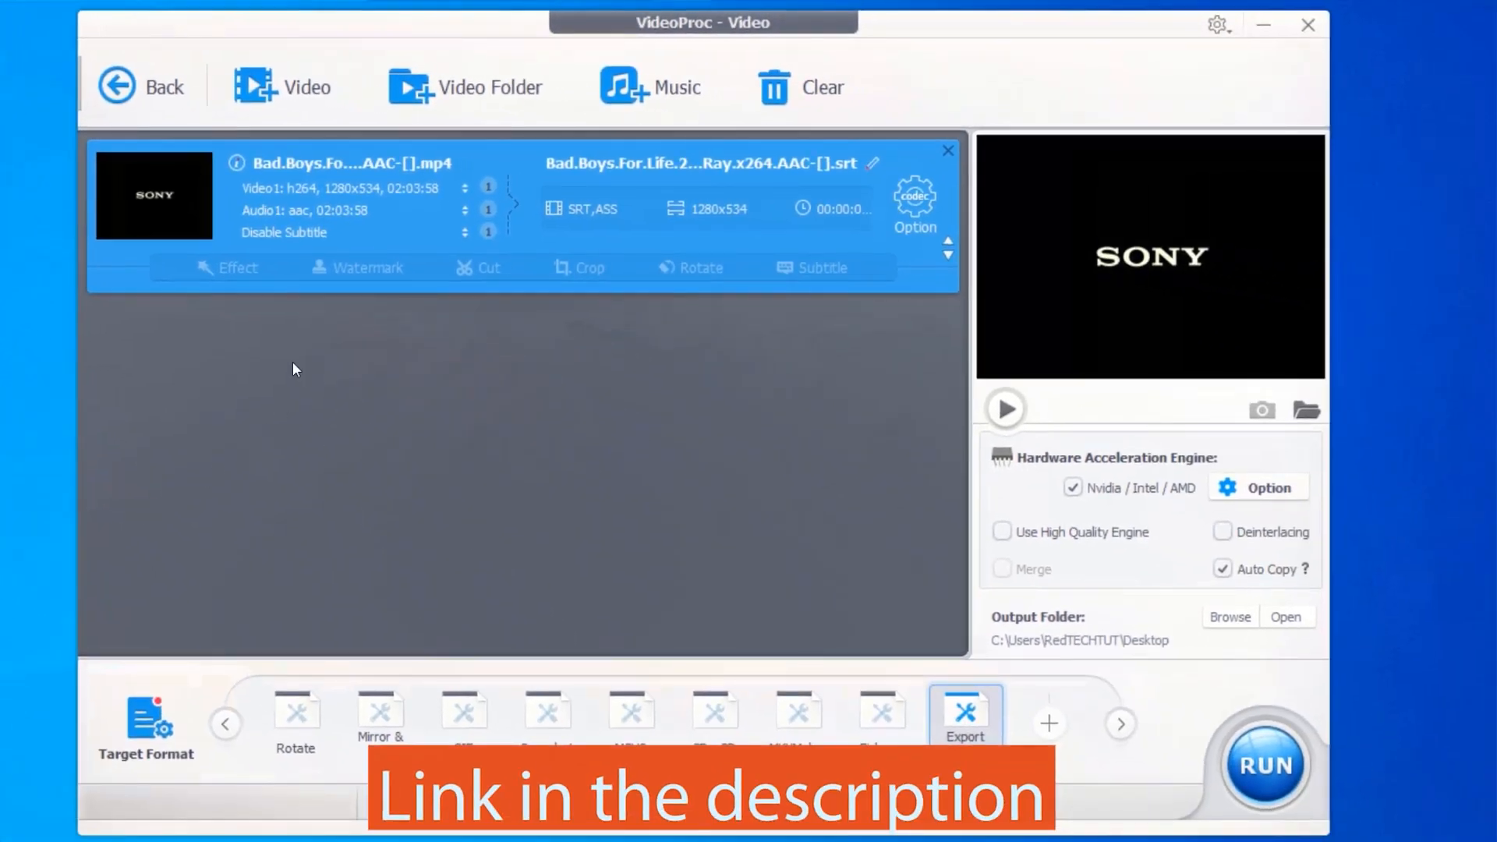
Disable the movie's subtitle track and pick MP4 H.264 from the Popular formats
left_click(353, 233)
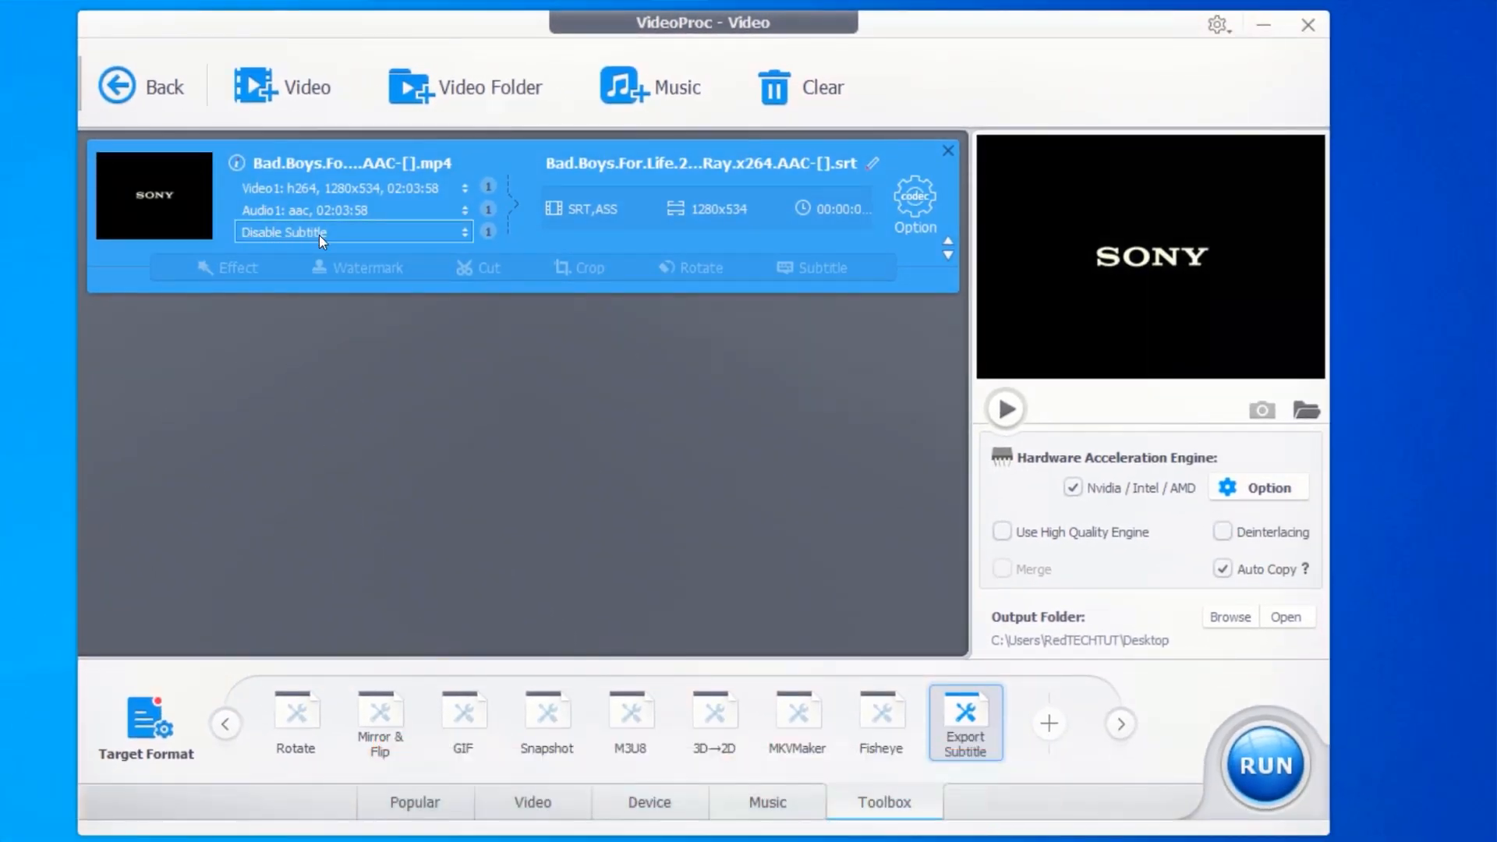
mouse_move(265, 244)
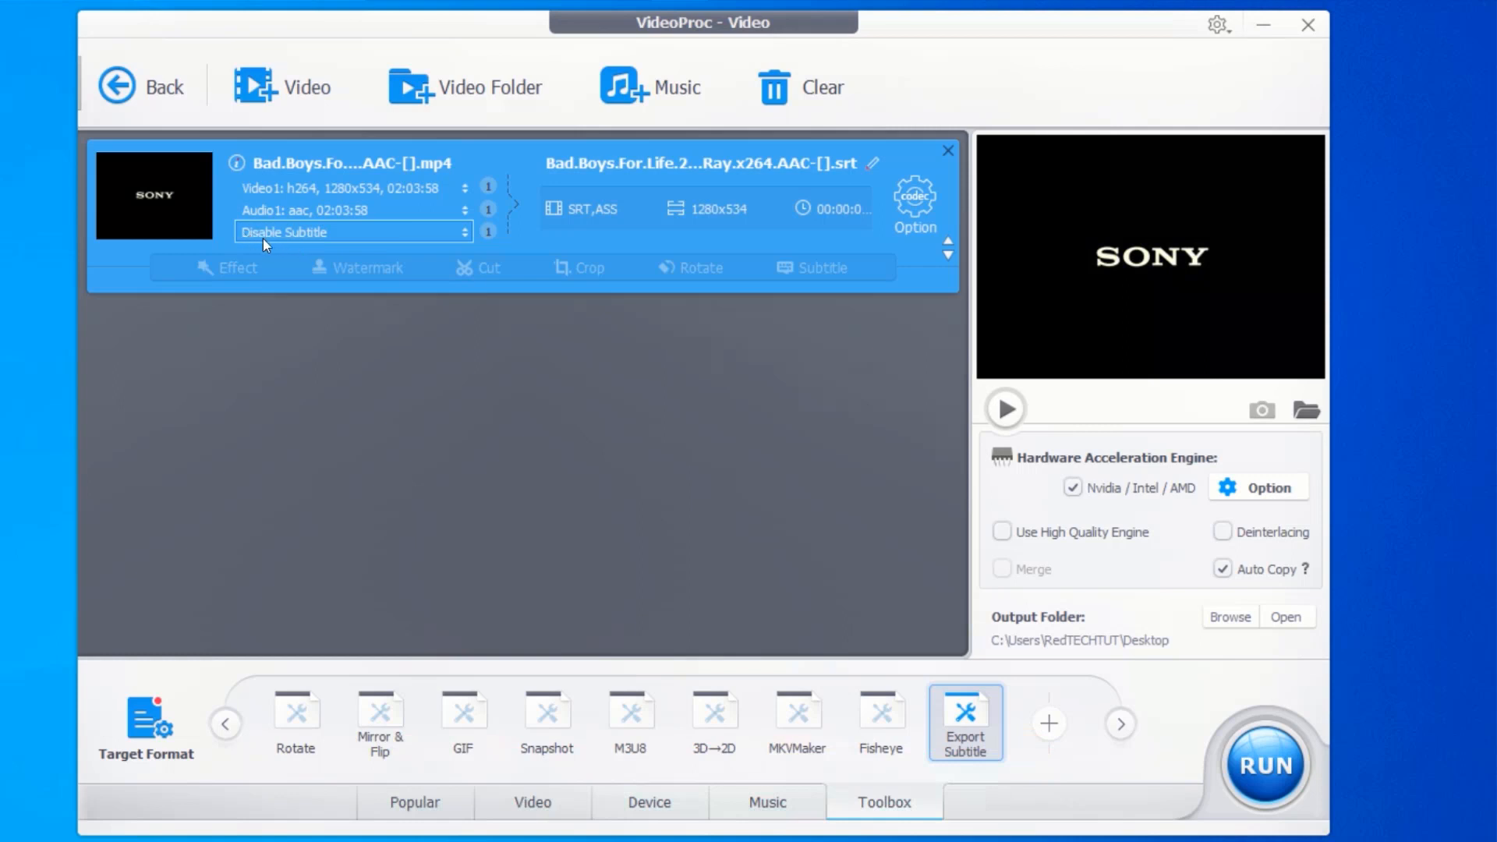
mouse_move(268, 233)
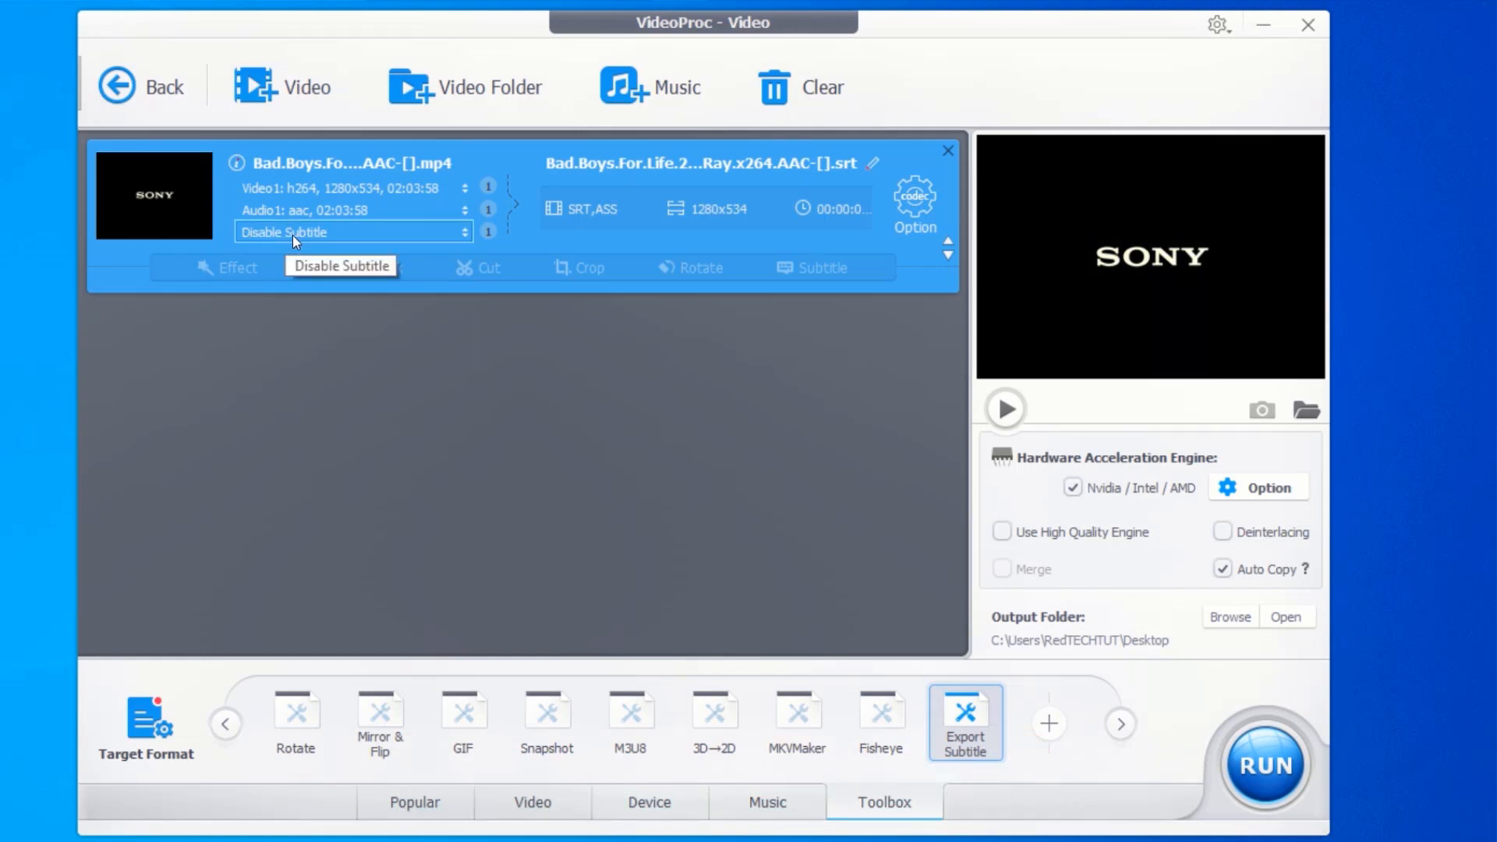
left_click(414, 802)
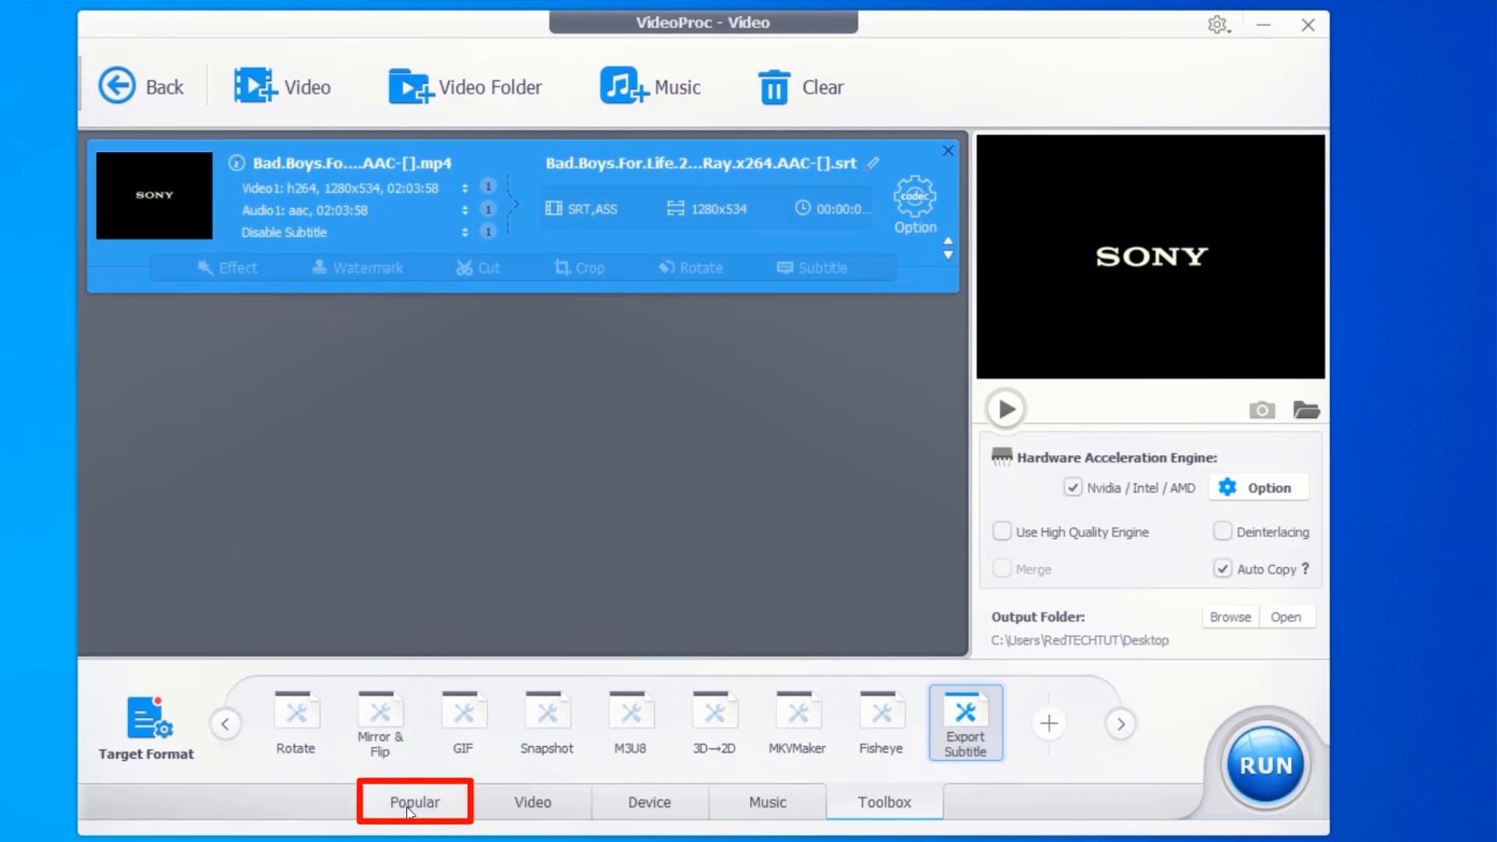
left_click(414, 802)
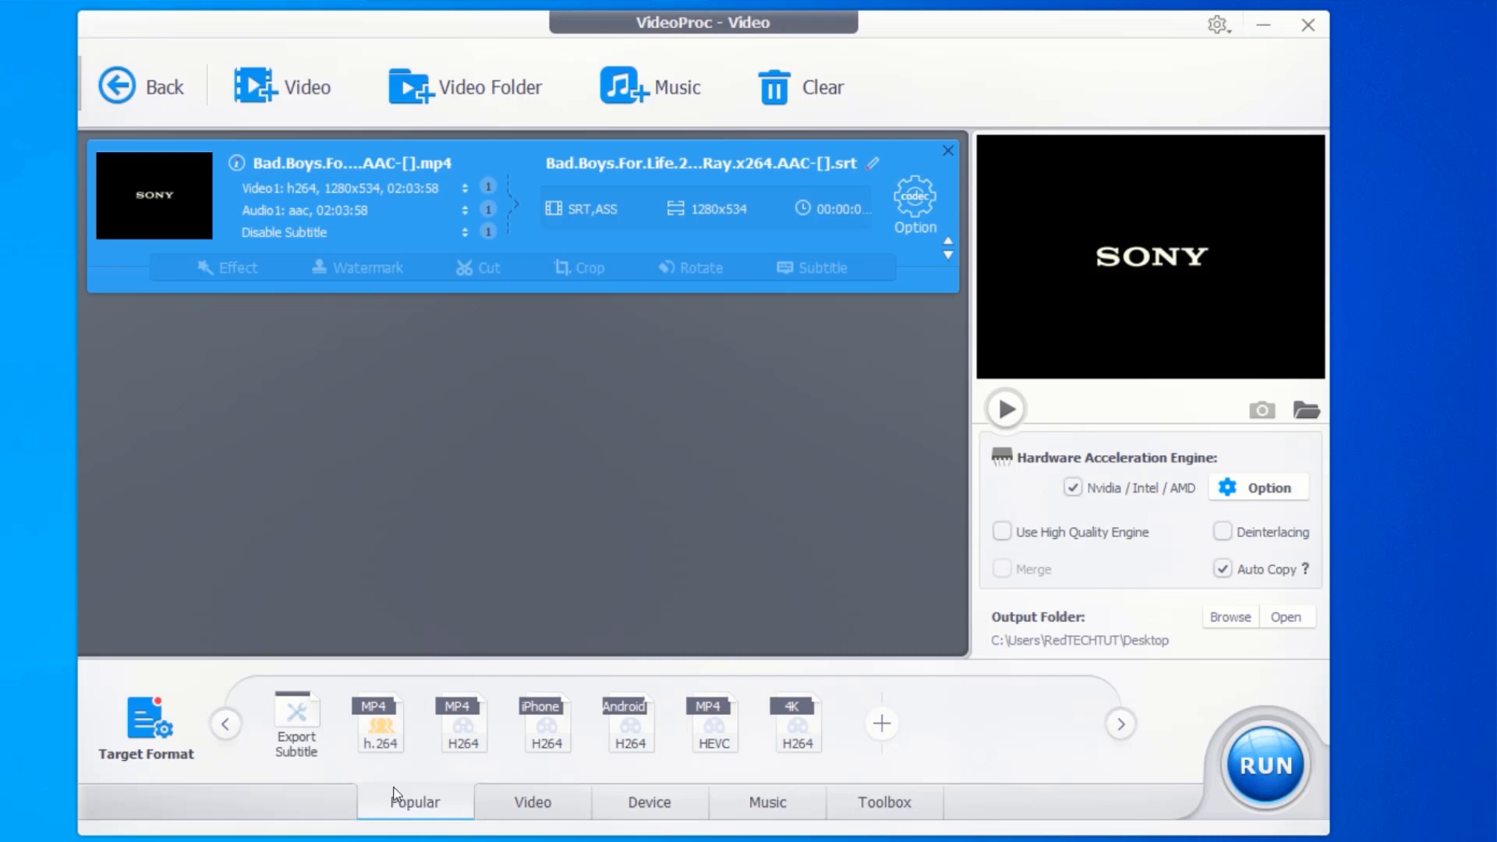
left_click(380, 722)
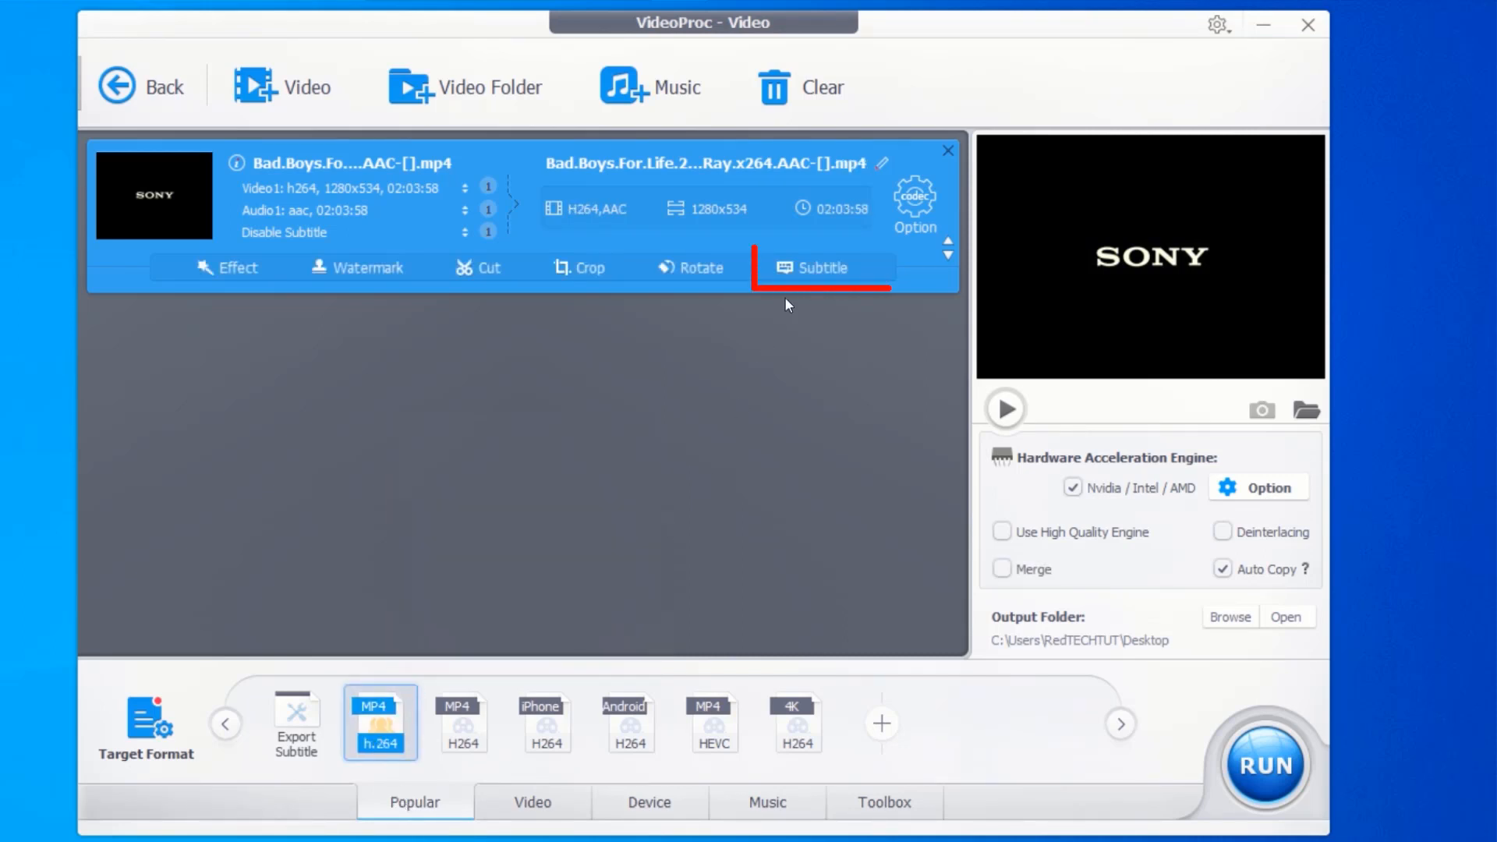
mouse_move(819, 268)
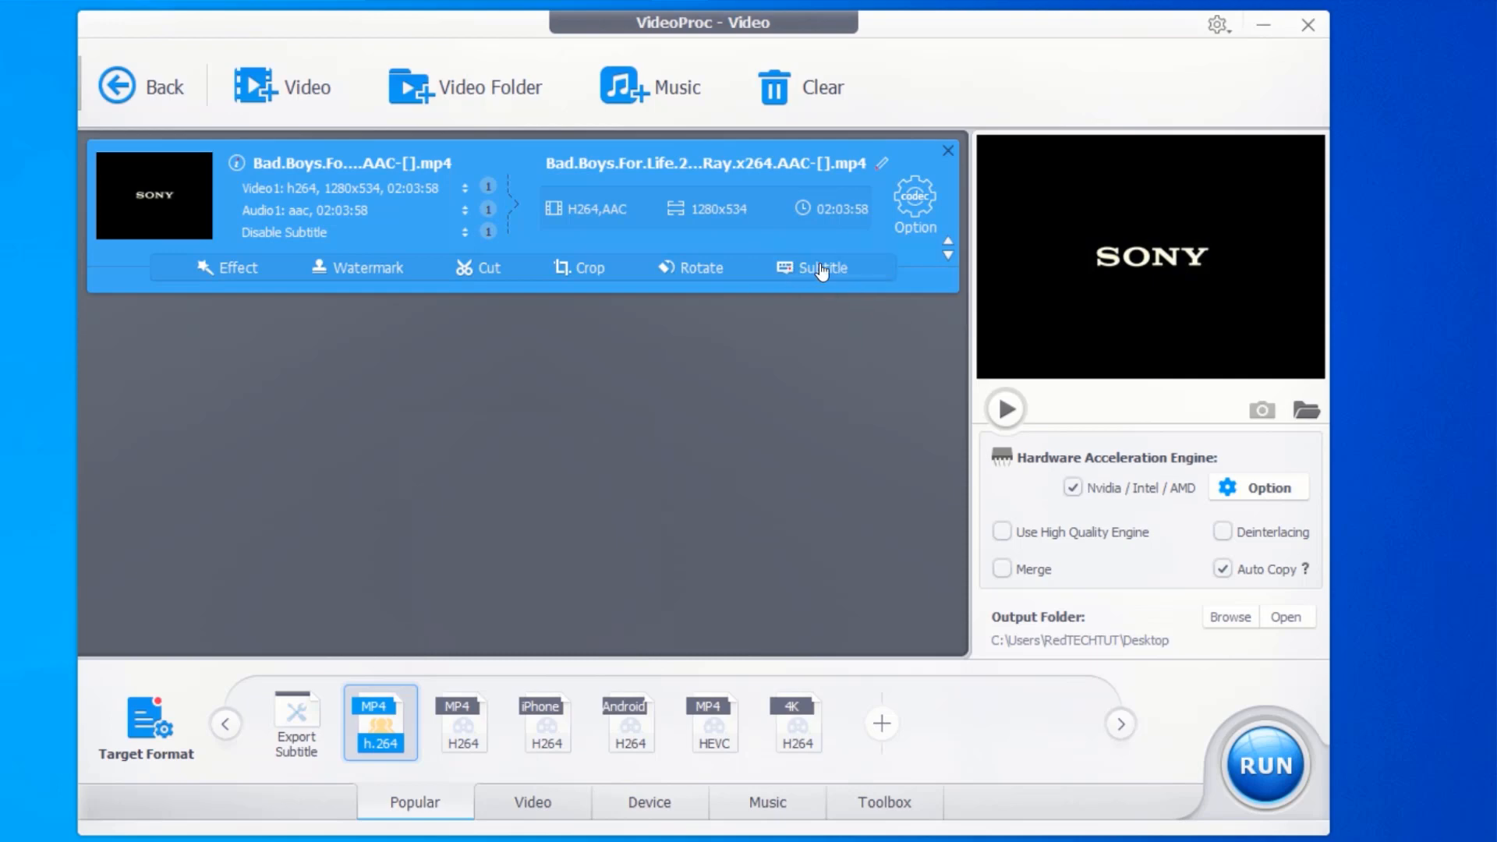
Search subtitles online and download the first 'Bad Boys for Life 2020 1080p' English result
left_click(819, 267)
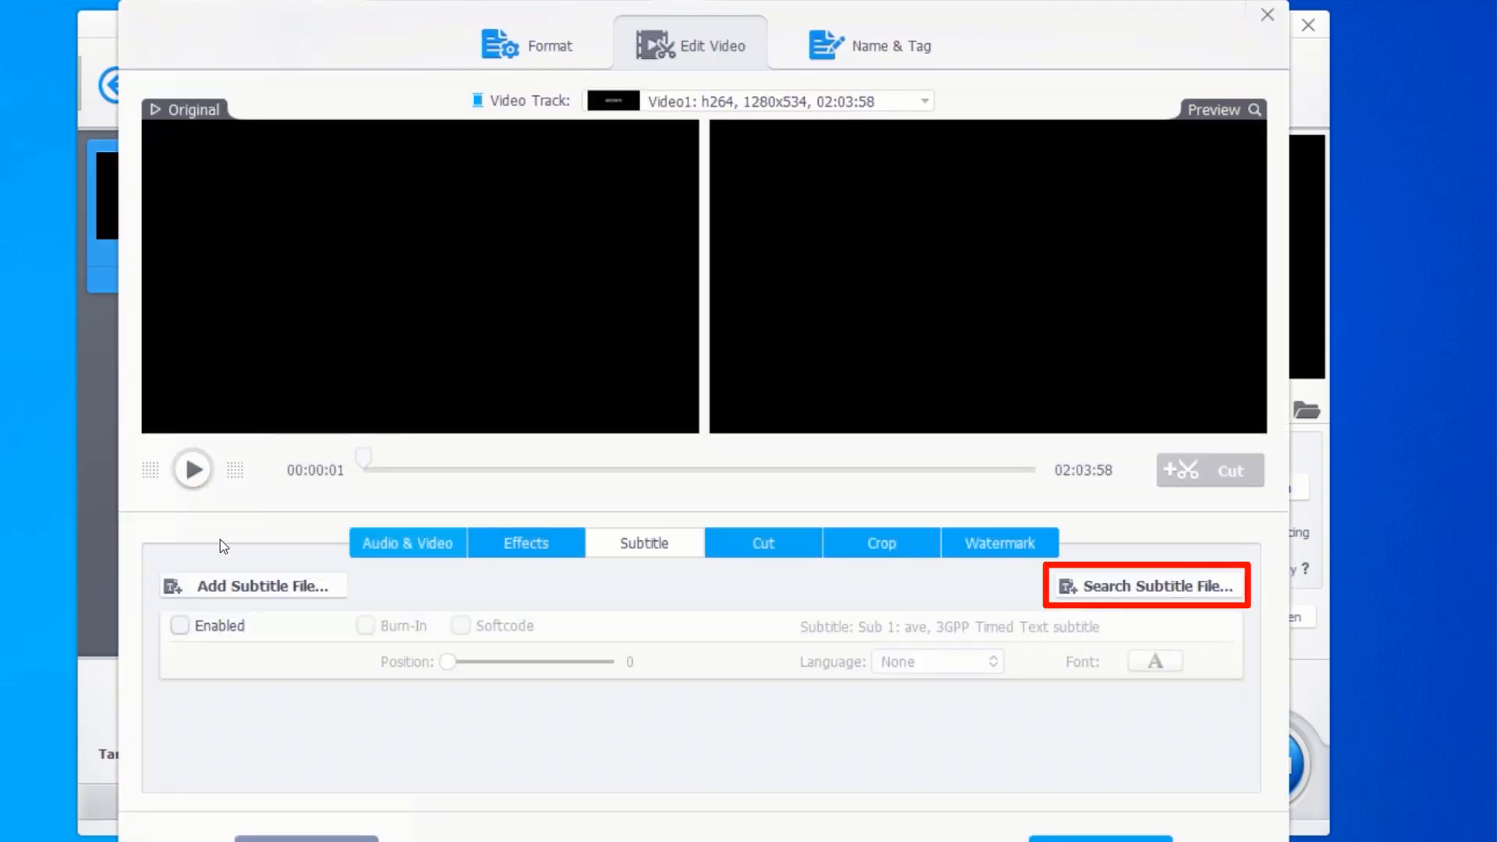
mouse_move(1146, 586)
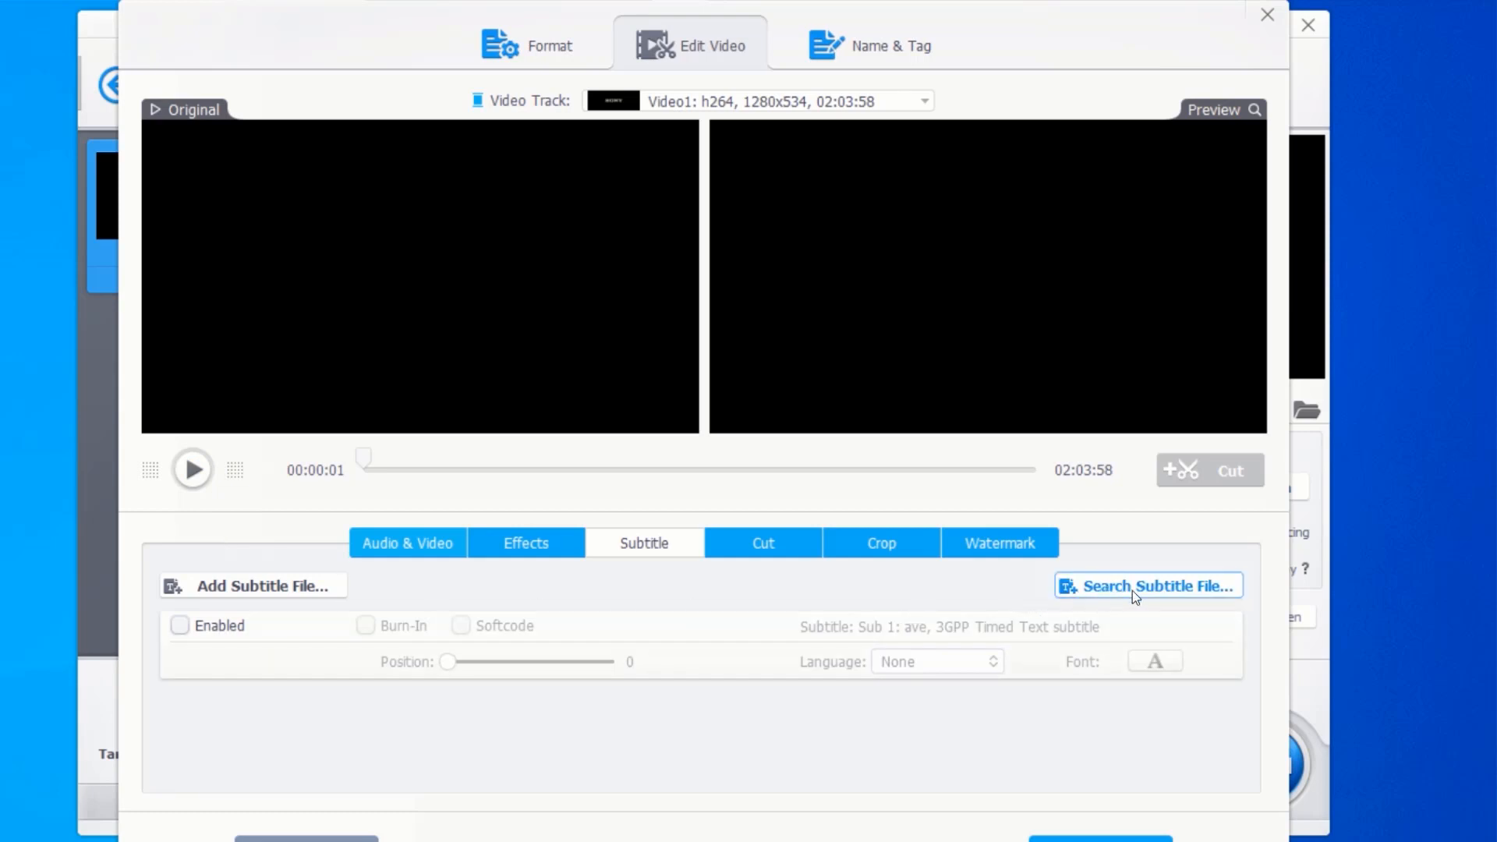
left_click(1147, 585)
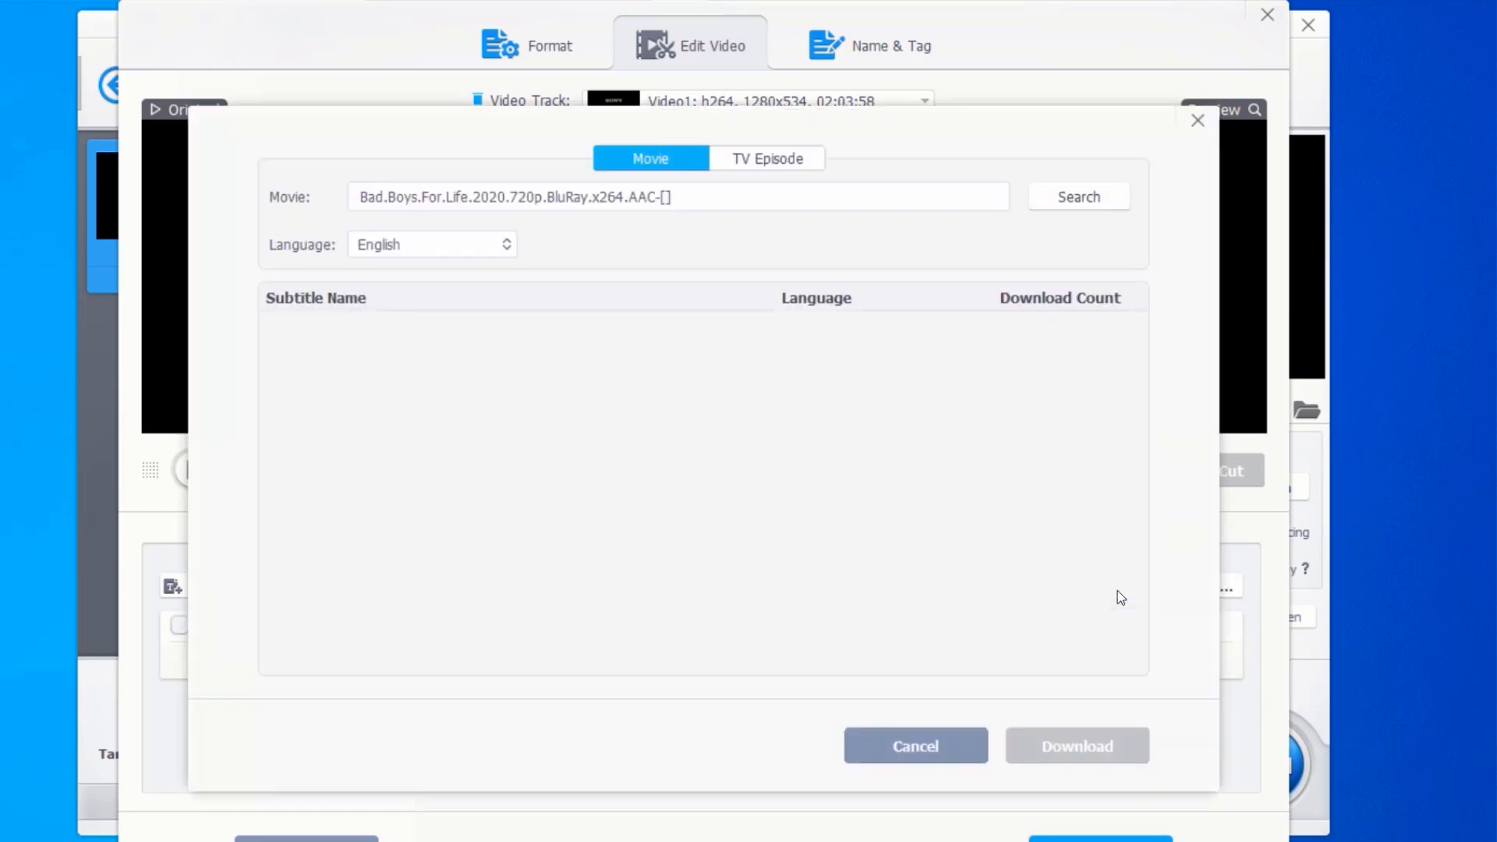
left_click(1076, 196)
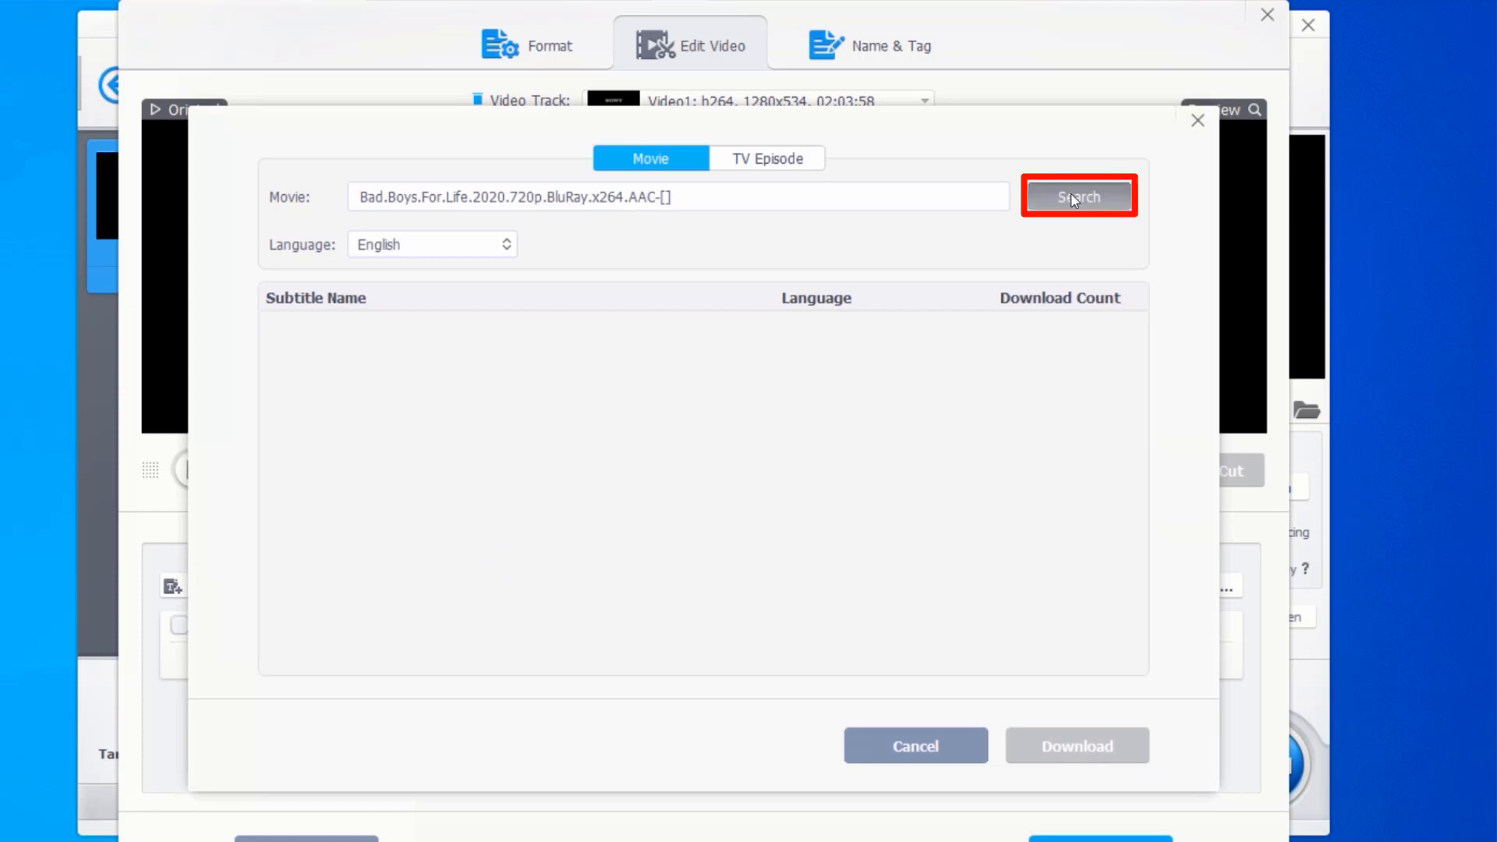
left_click(1077, 196)
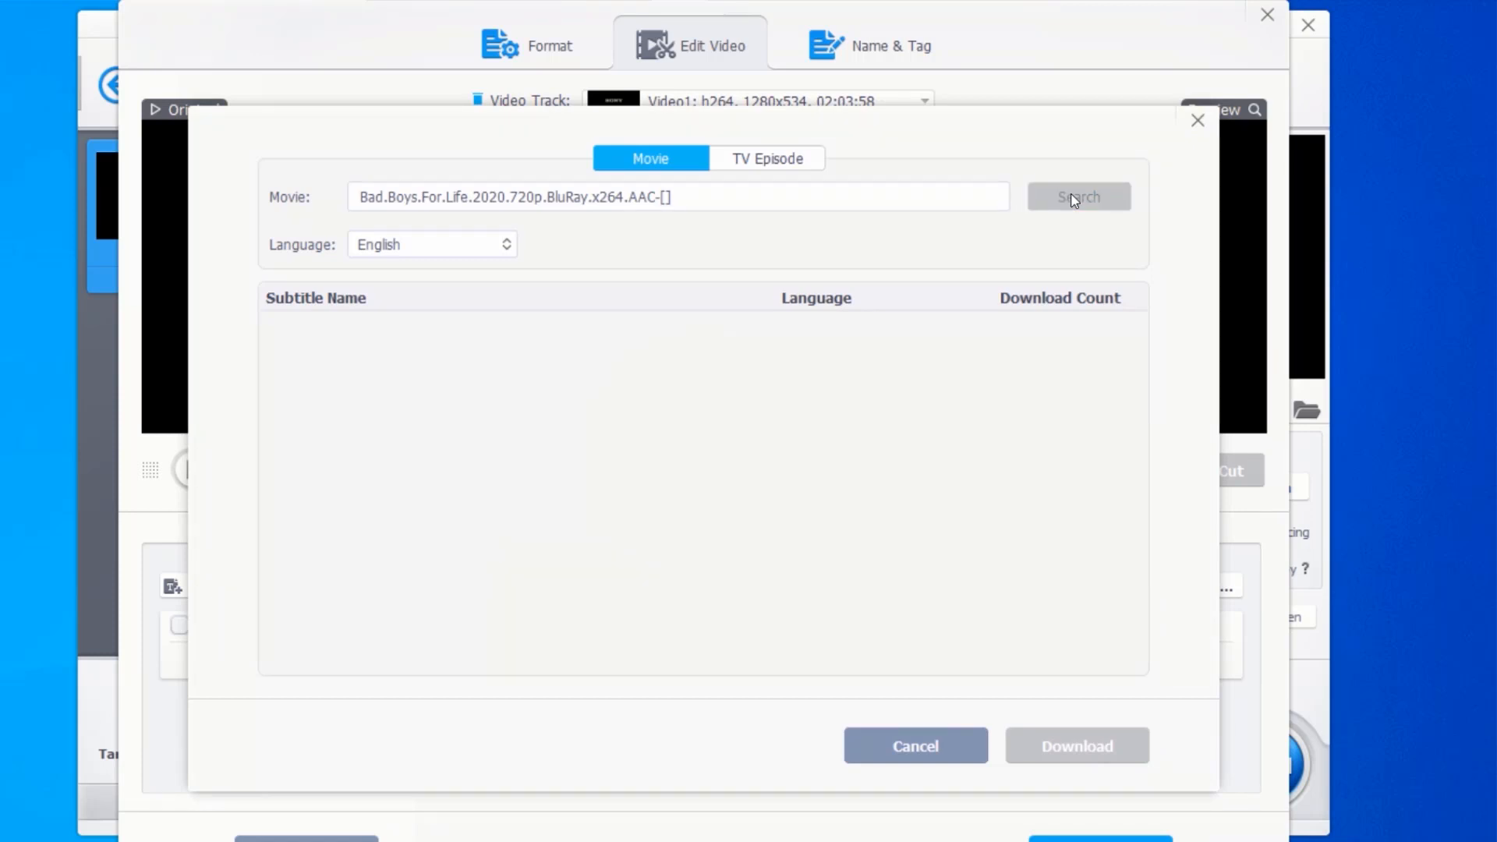
left_click(1076, 197)
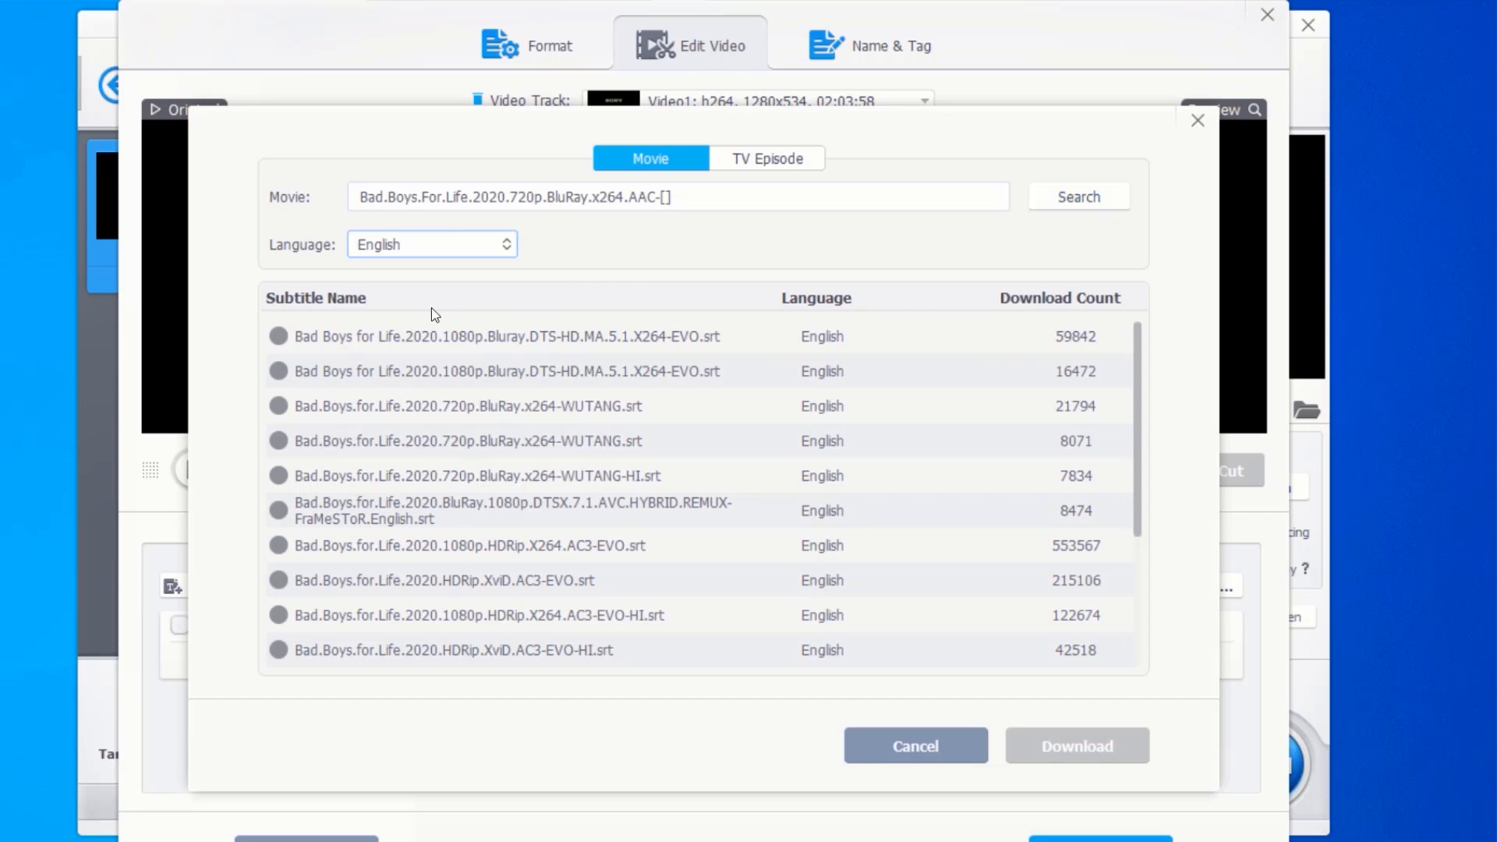
mouse_move(318, 346)
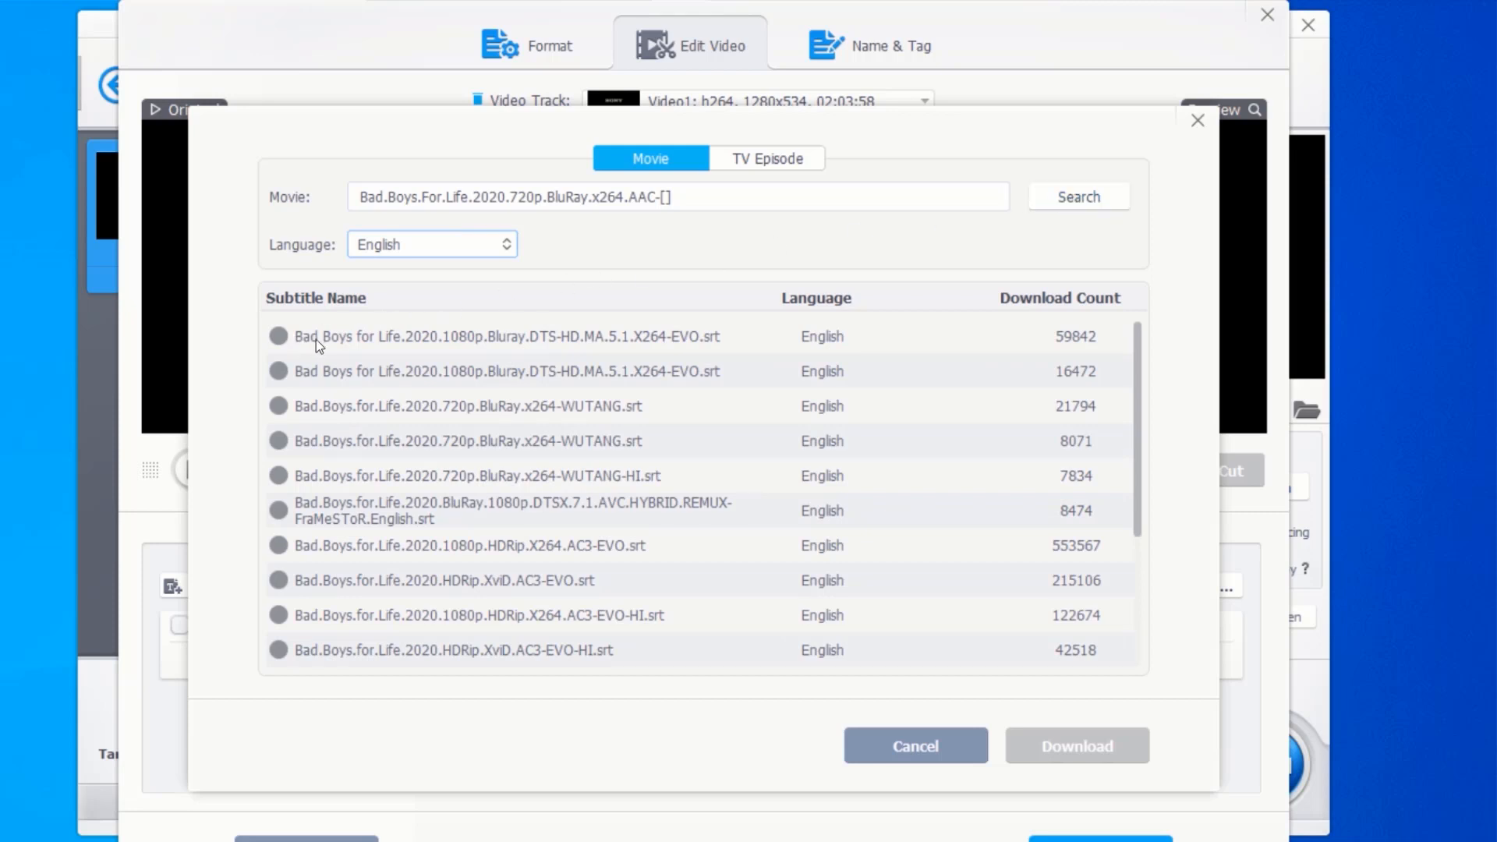
left_click(278, 336)
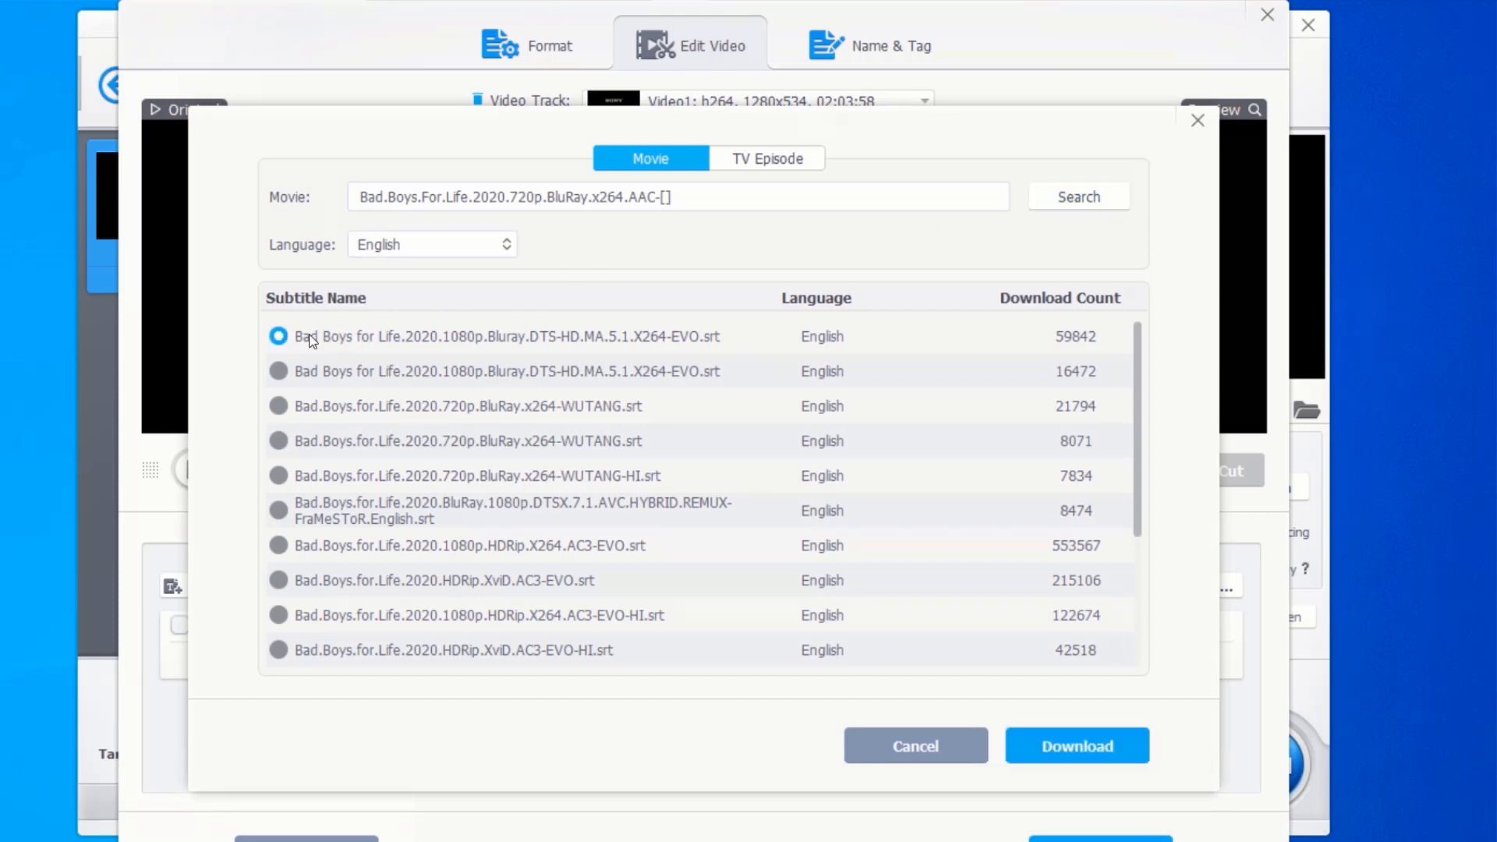
mouse_move(1118, 645)
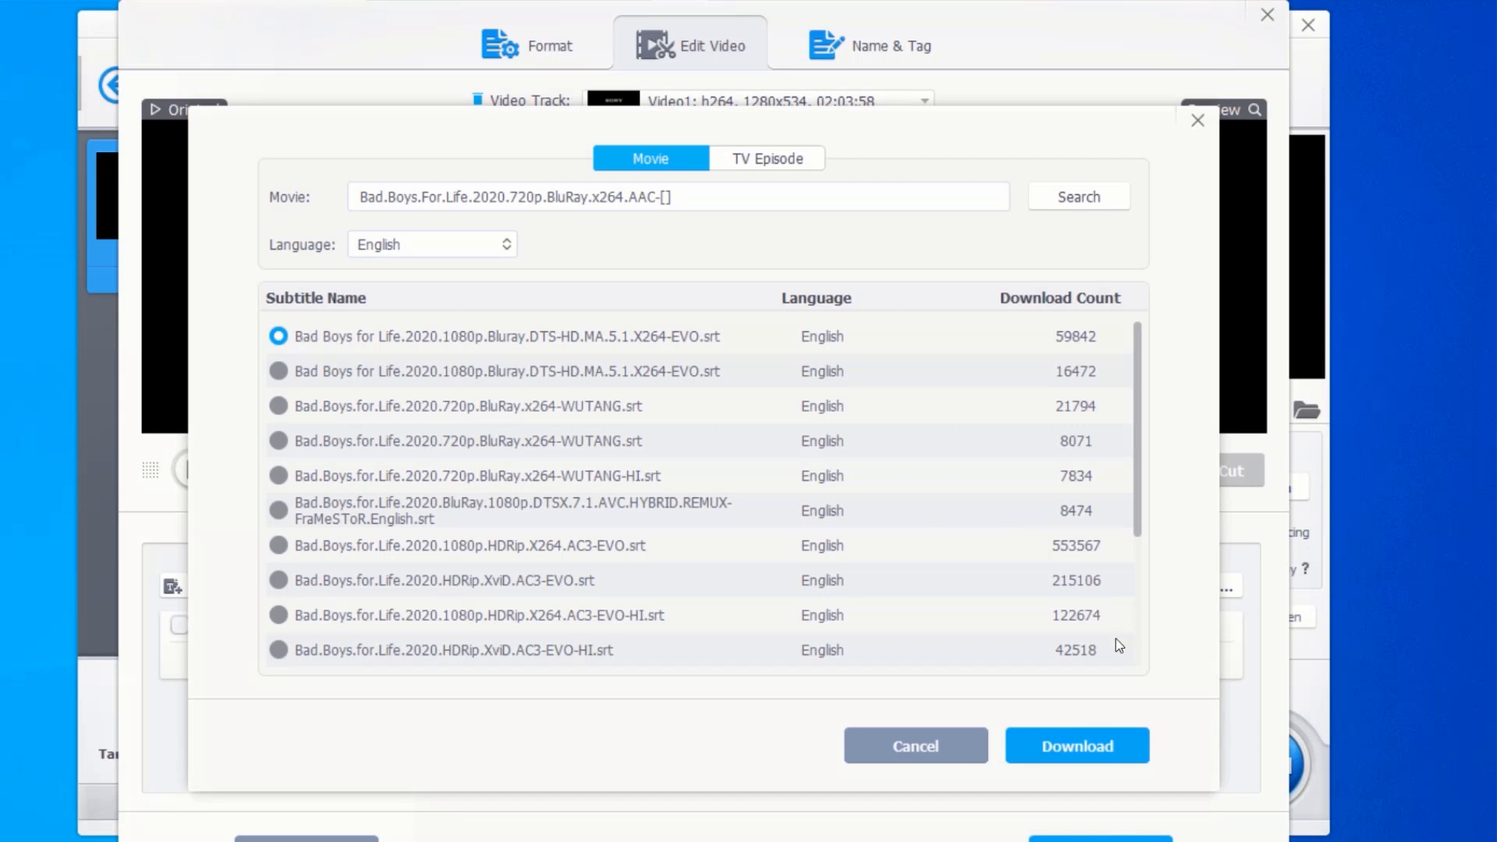
left_click(1076, 744)
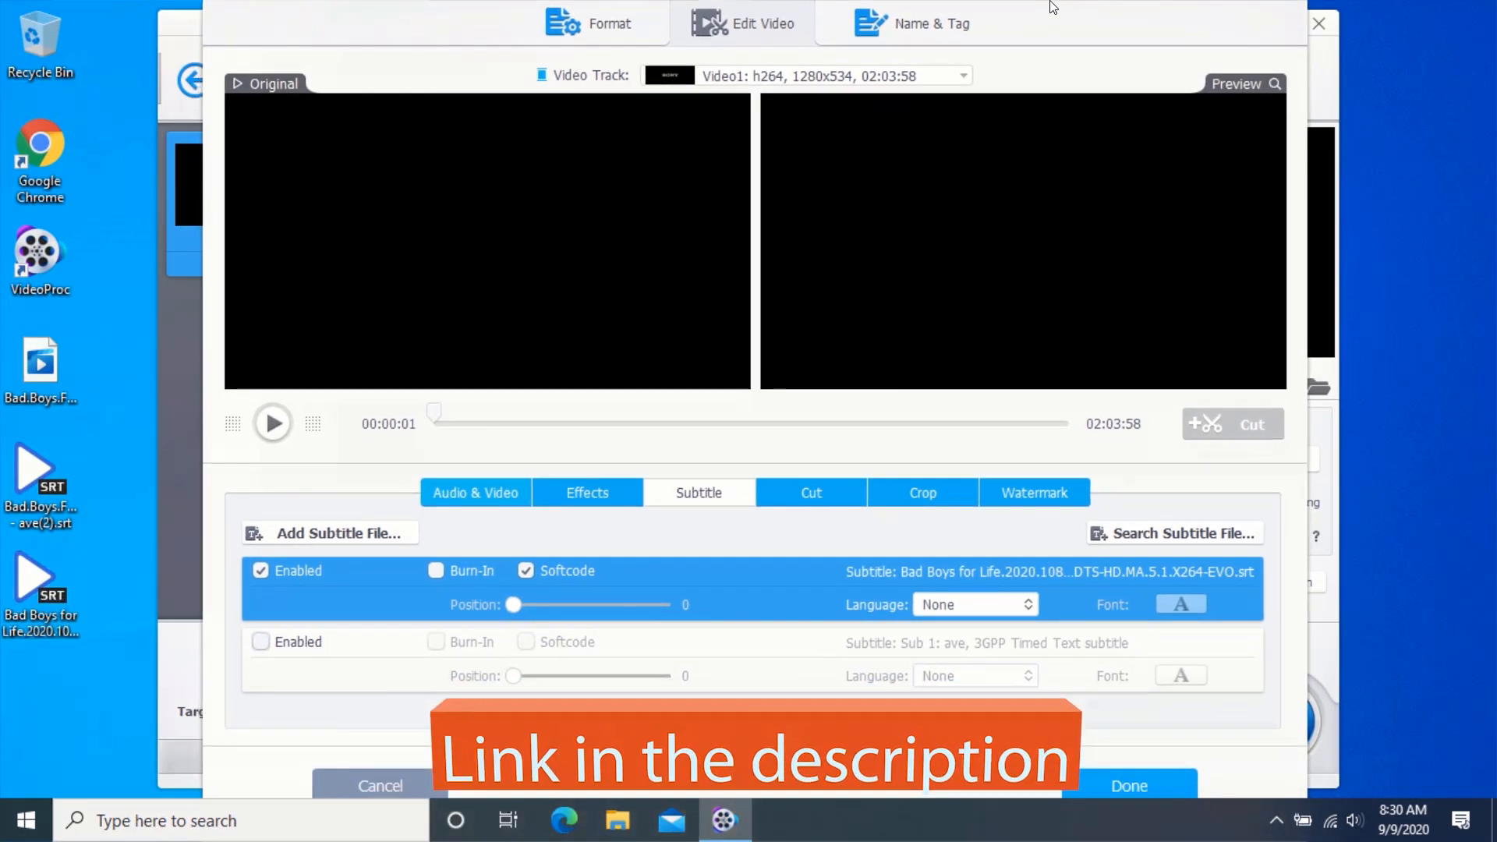
Confirm the subtitle settings, then close the Video window and VideoProc's home window
left_click(1127, 786)
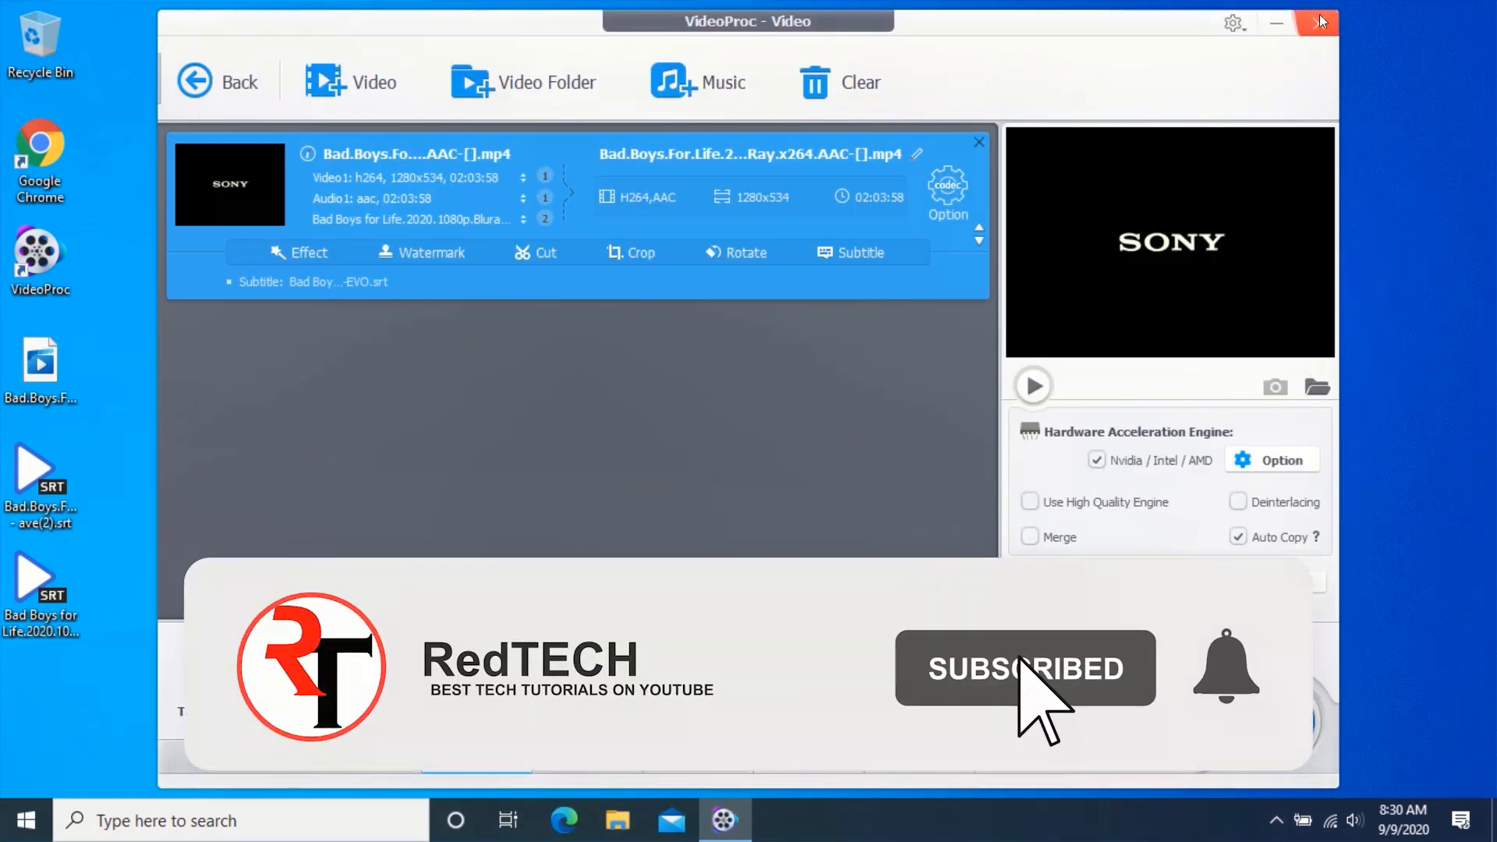
left_click(220, 81)
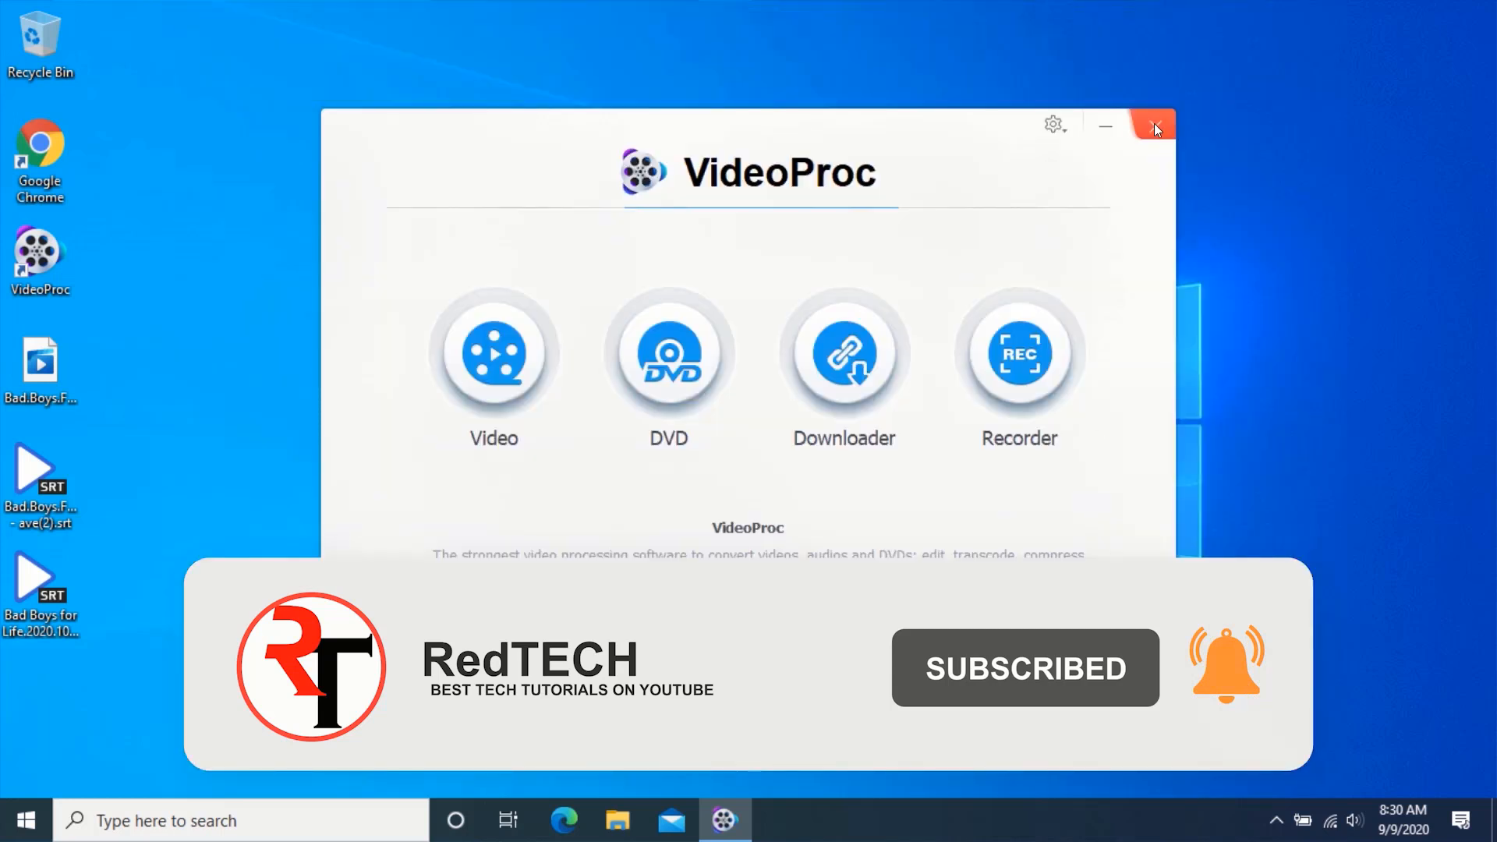
left_click(1154, 125)
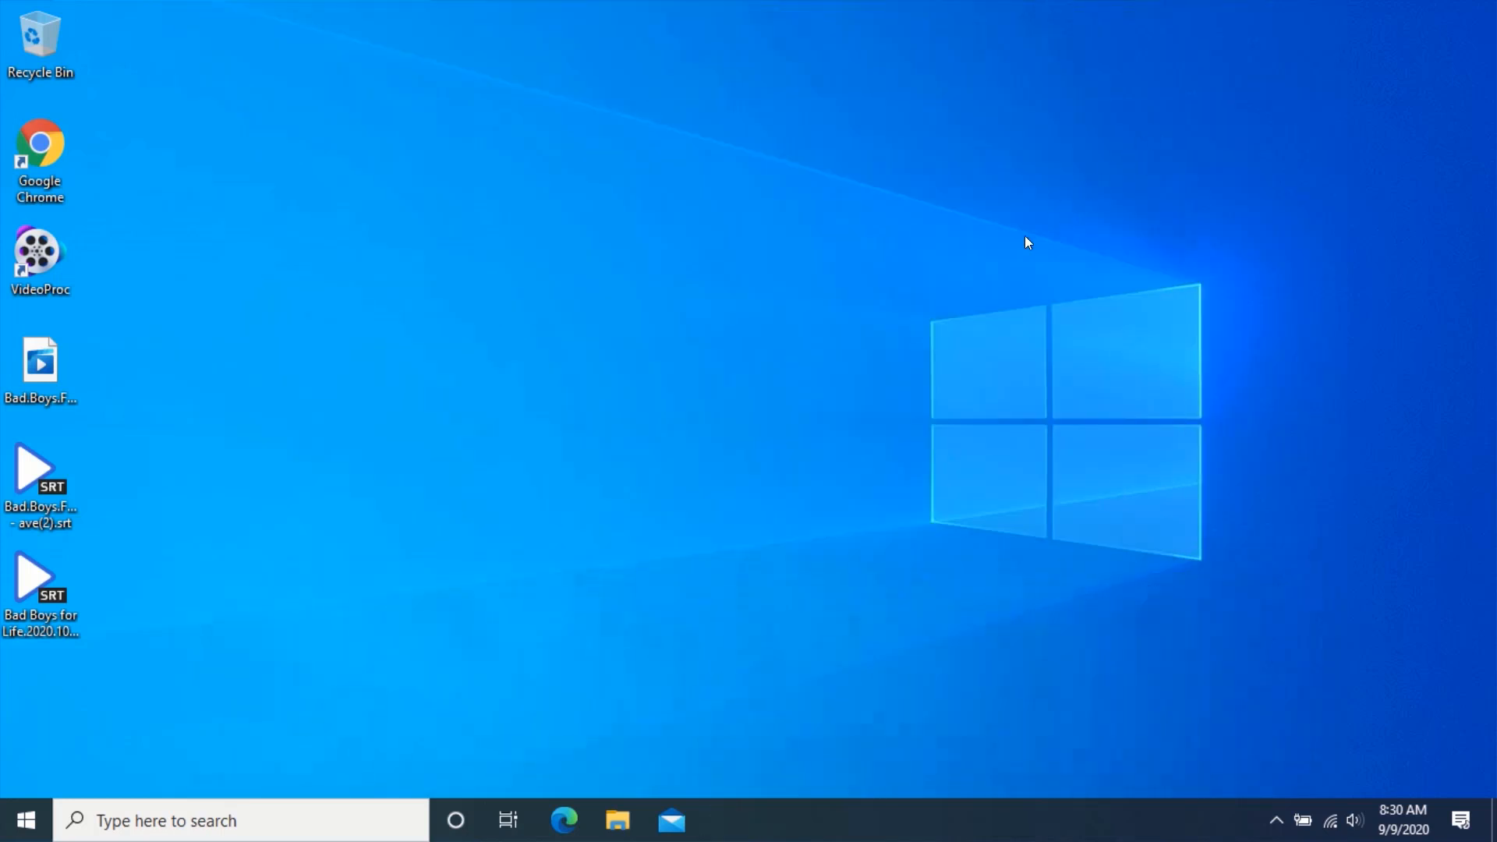